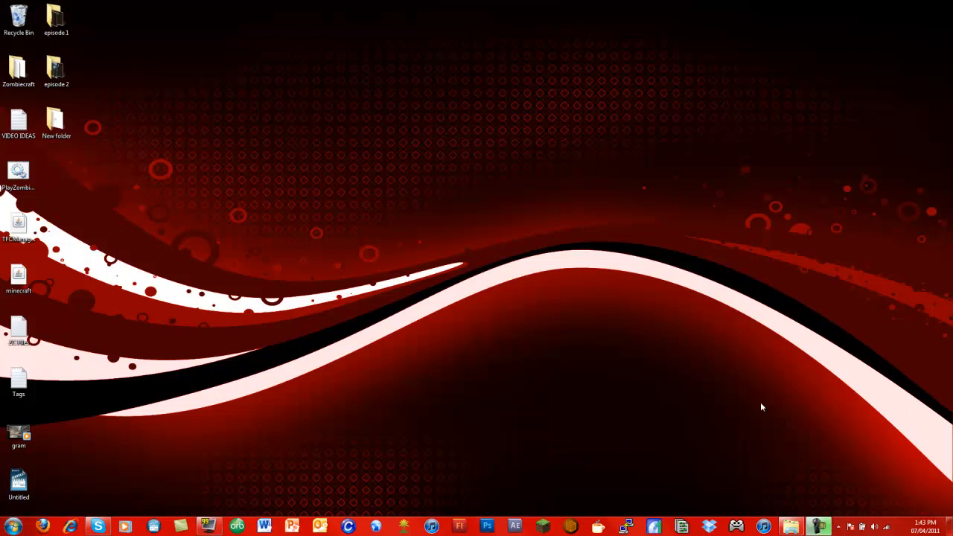
mouse_move(759, 353)
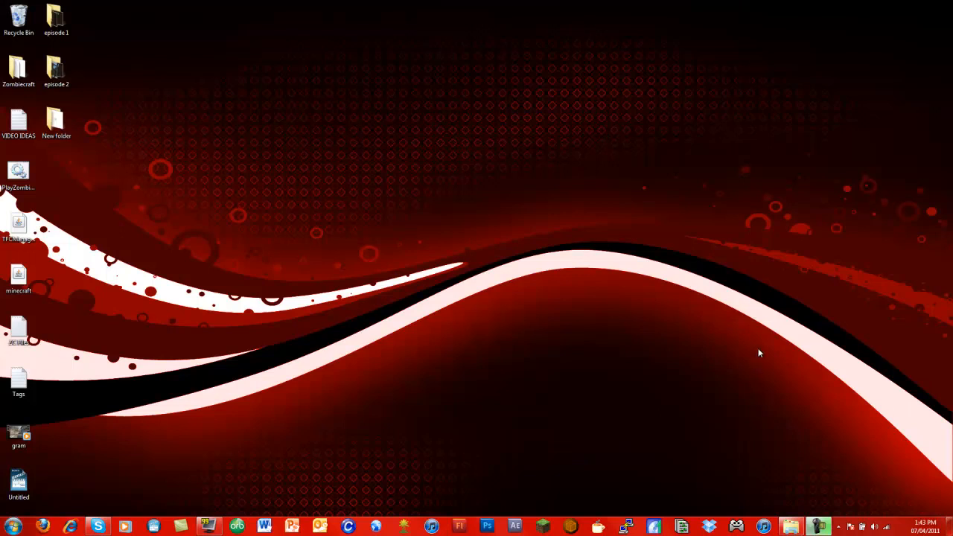
mouse_move(588, 155)
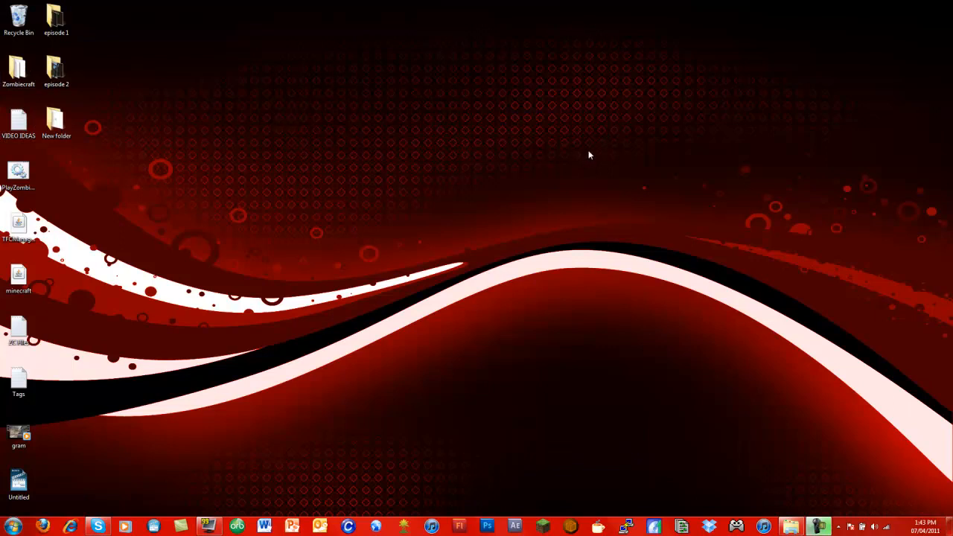
mouse_move(683, 112)
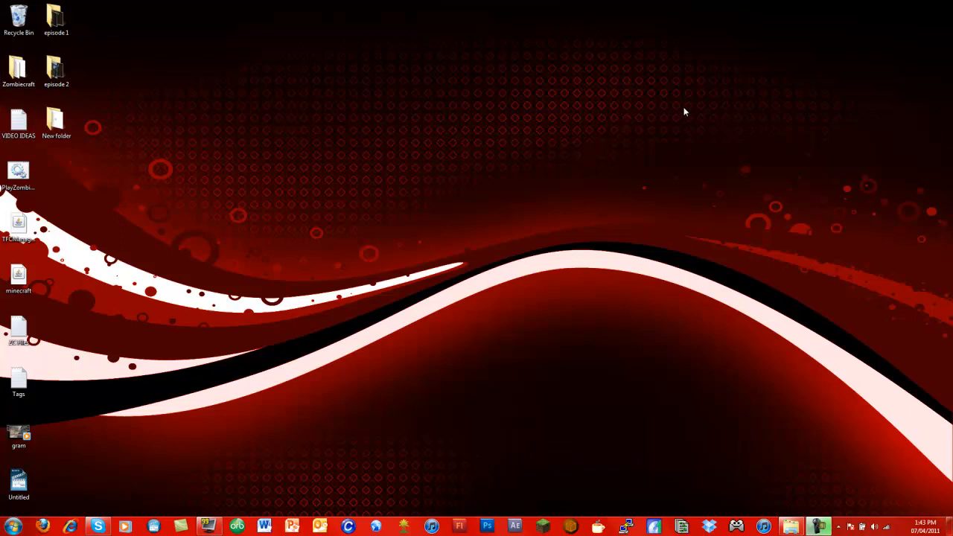
mouse_move(670, 124)
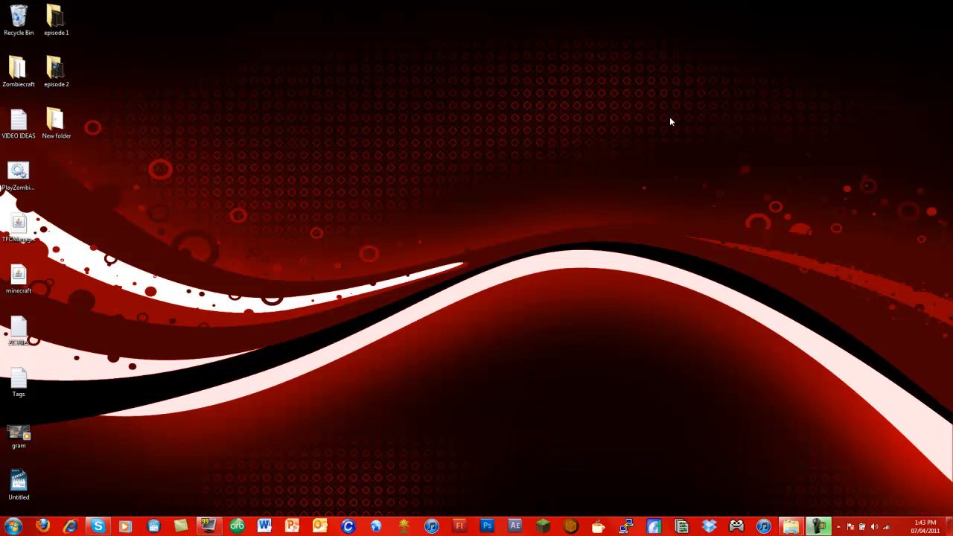
mouse_move(521, 468)
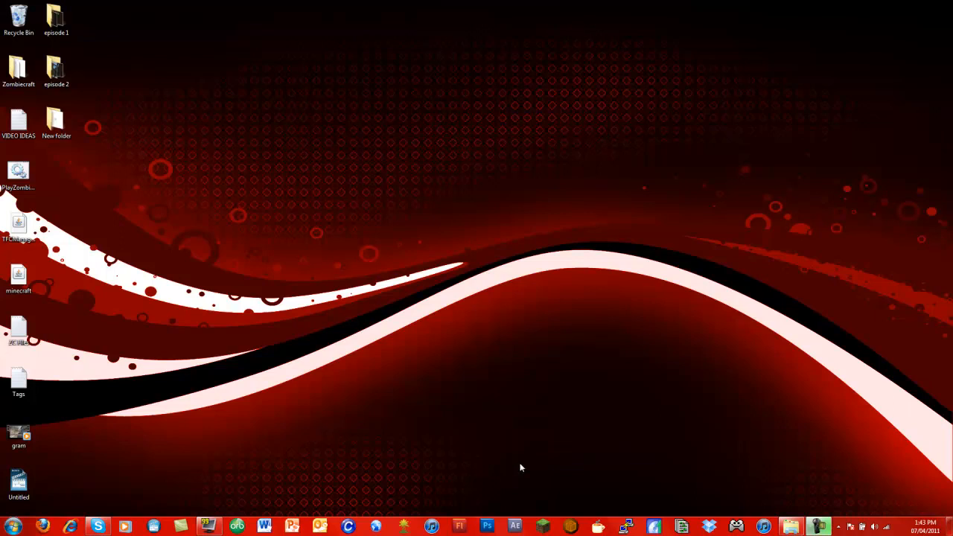
mouse_move(561, 432)
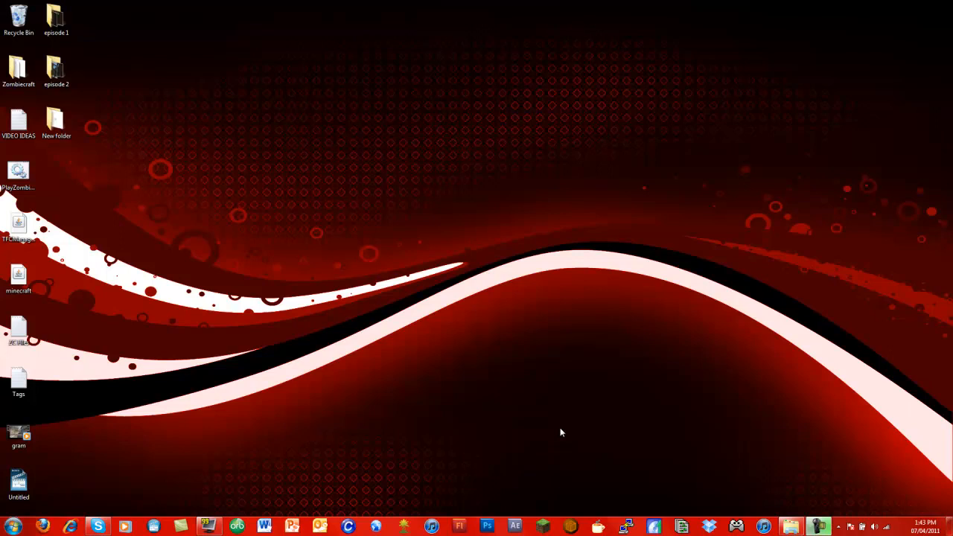
mouse_move(545, 429)
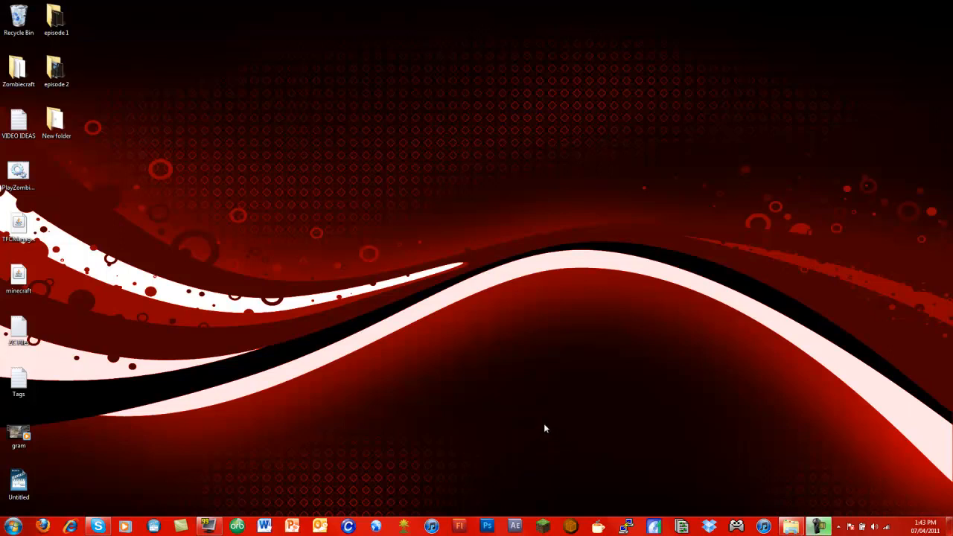
mouse_move(545, 362)
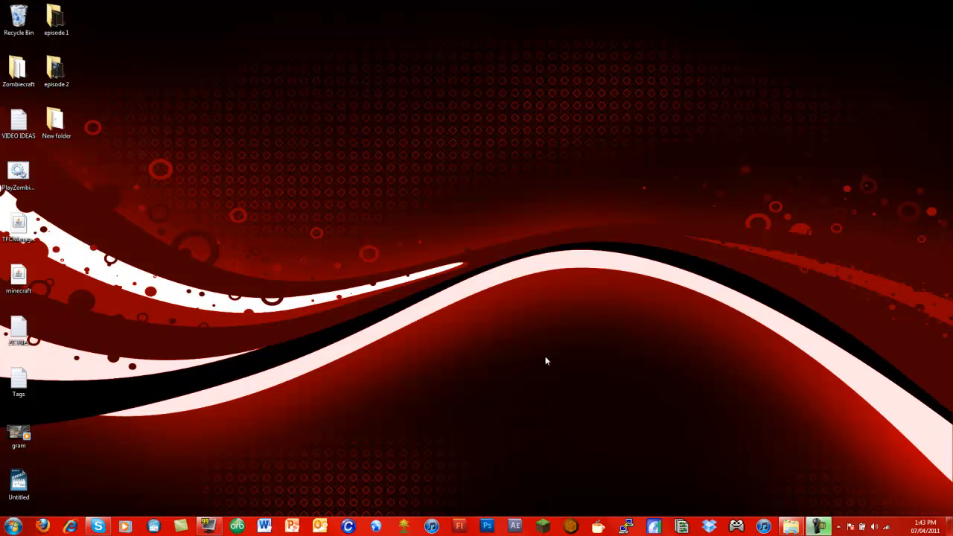
mouse_move(289, 363)
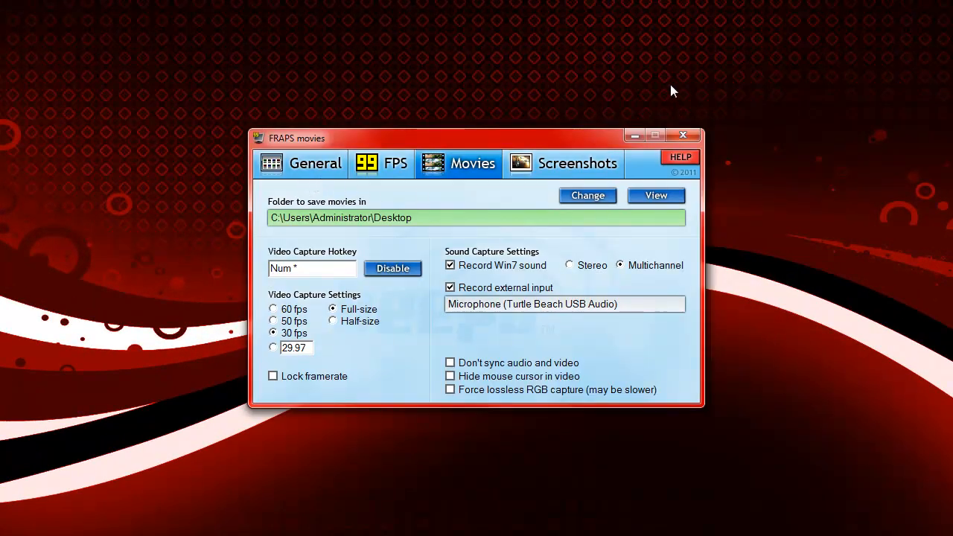
mouse_move(435, 37)
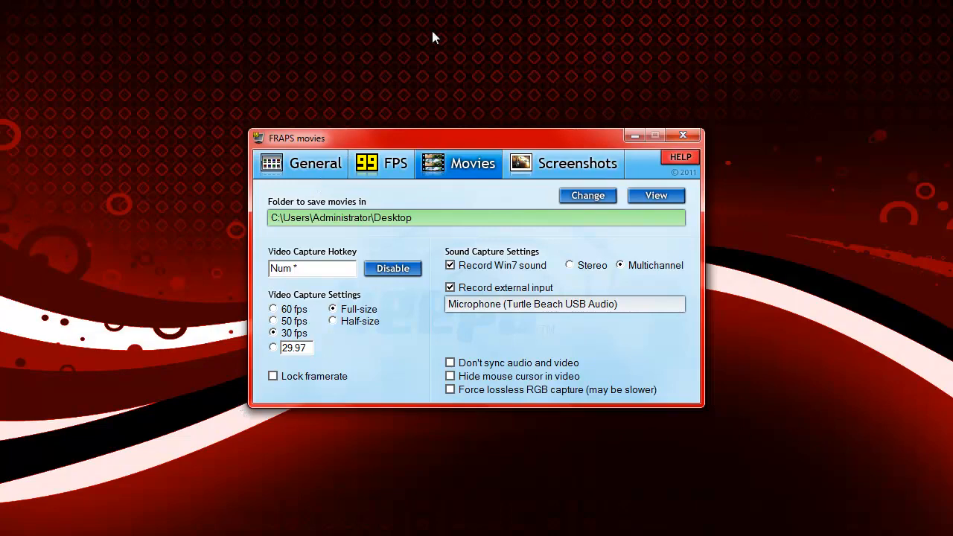
mouse_move(548, 265)
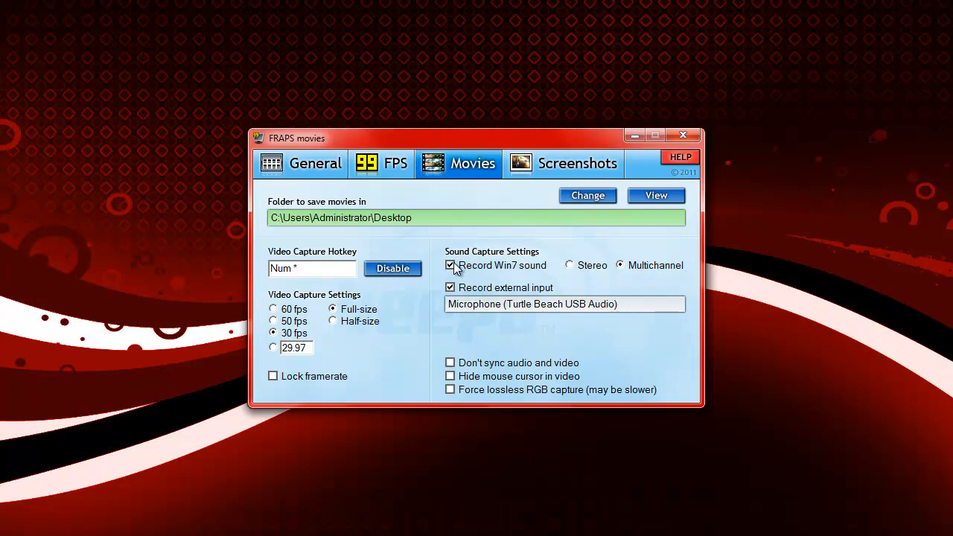
mouse_move(622, 266)
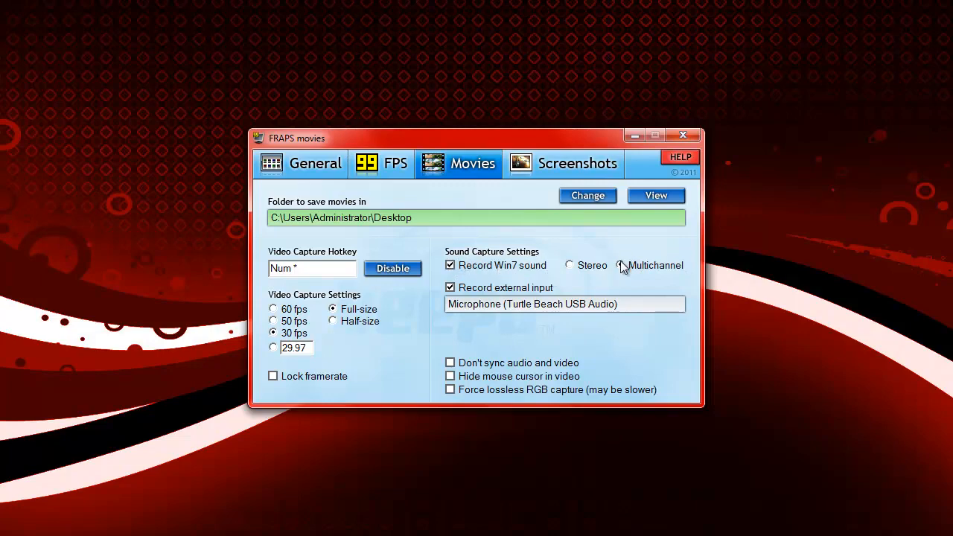
Review Fraps Movies settings (Desktop save folder, 30 fps full-size, Win7 sound) and begin reassigning the capture hotkey.
left_click(619, 265)
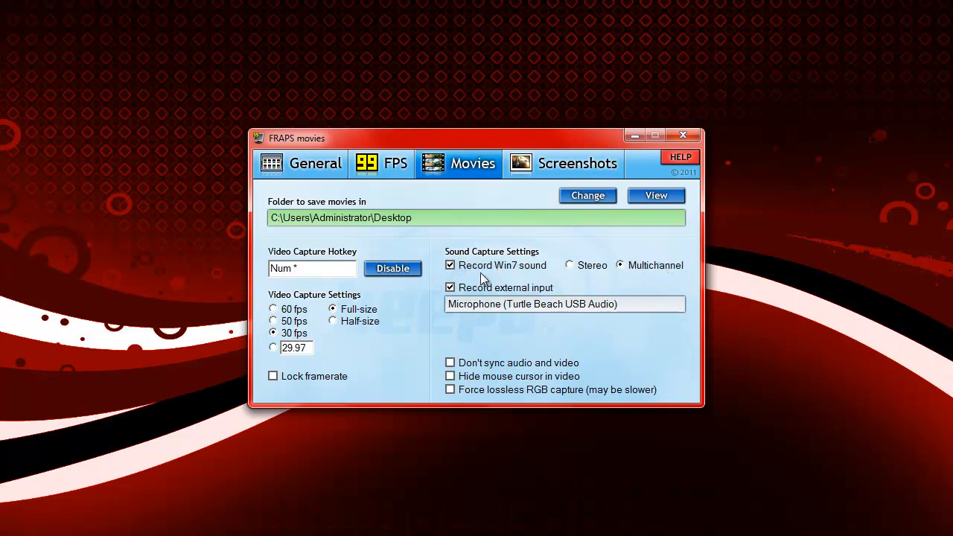
mouse_move(448, 332)
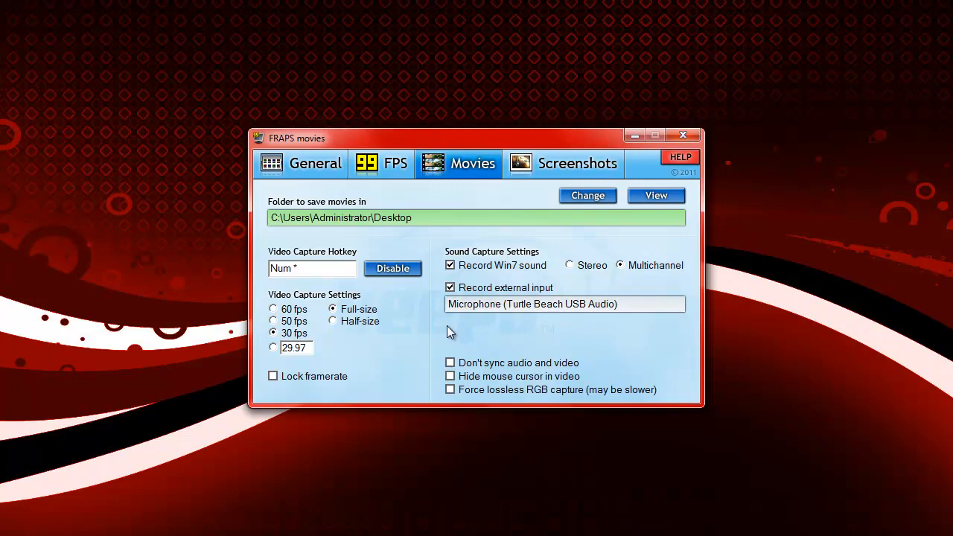
mouse_move(698, 295)
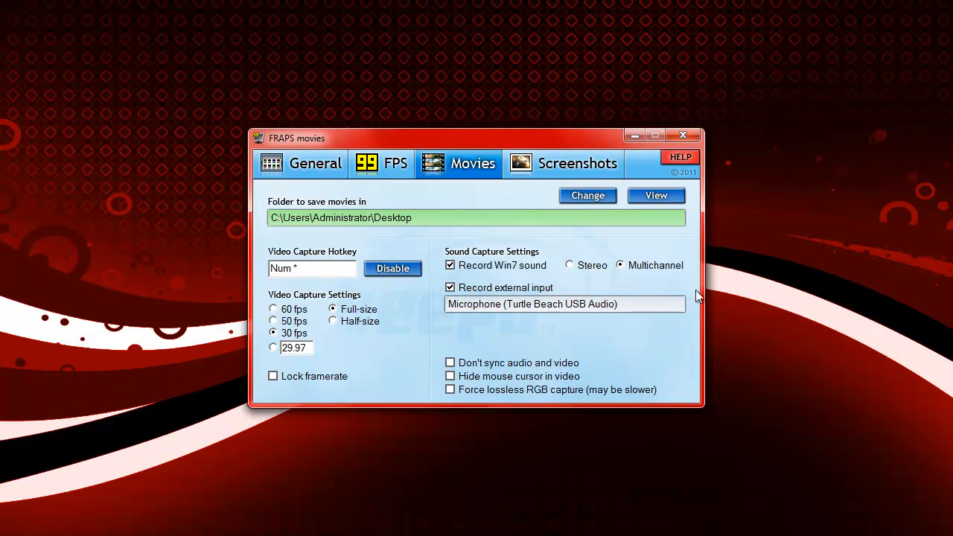
mouse_move(292, 342)
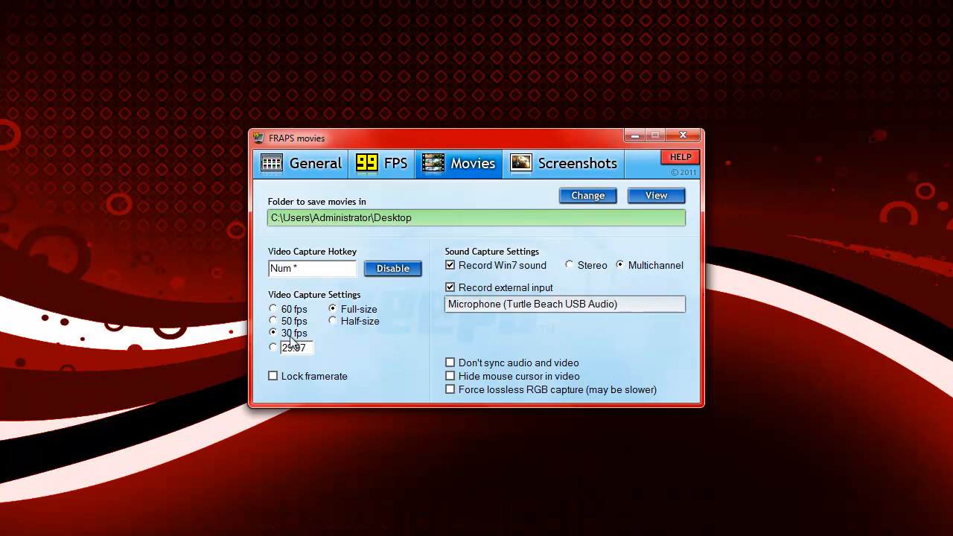
mouse_move(322, 279)
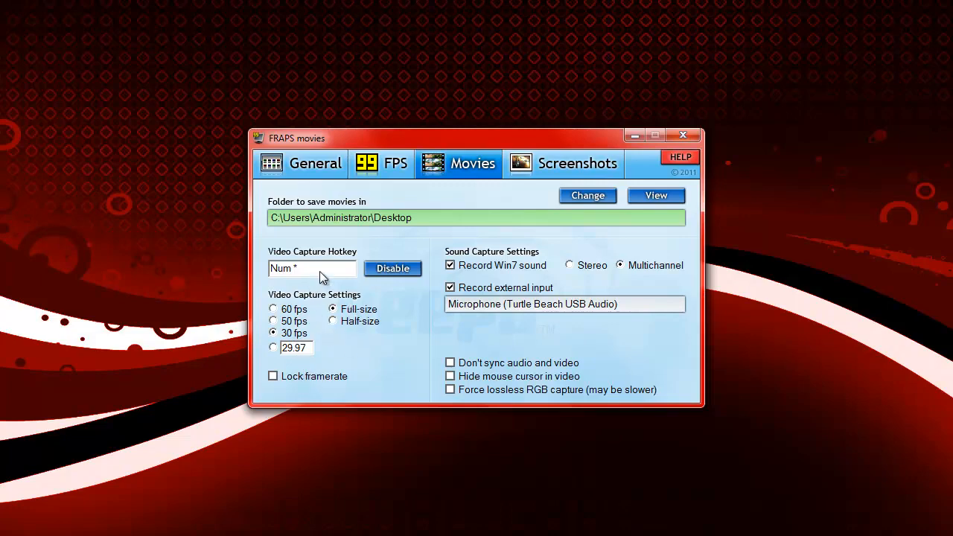
left_click(311, 268)
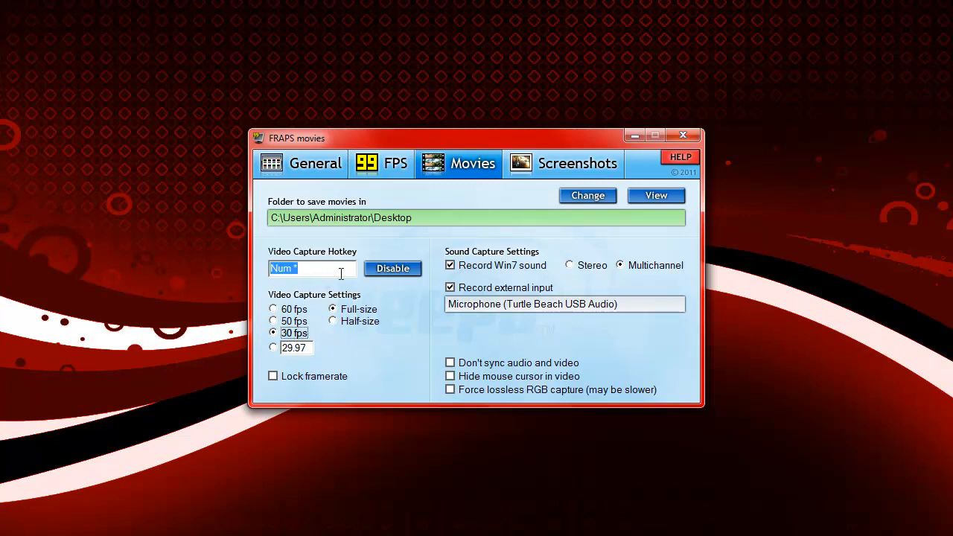
mouse_move(533, 413)
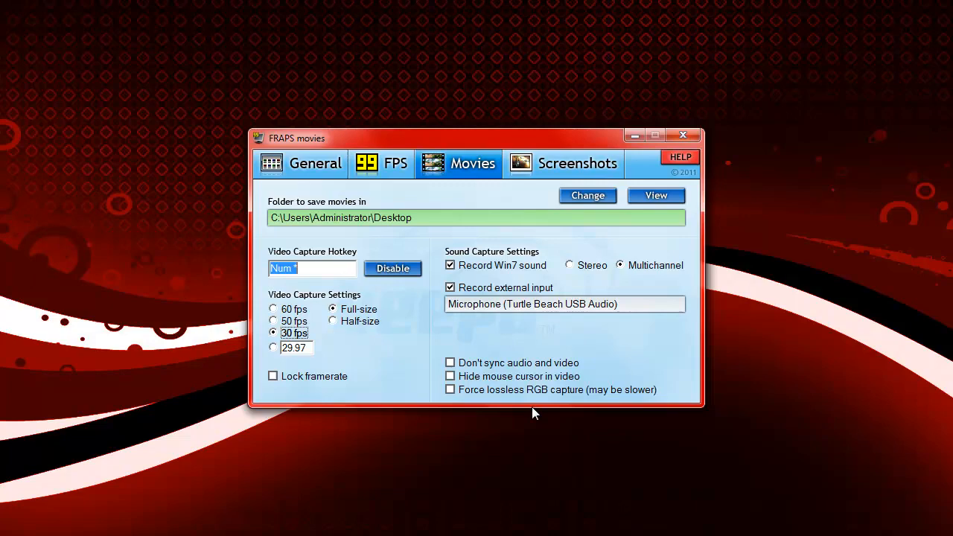
mouse_move(646, 122)
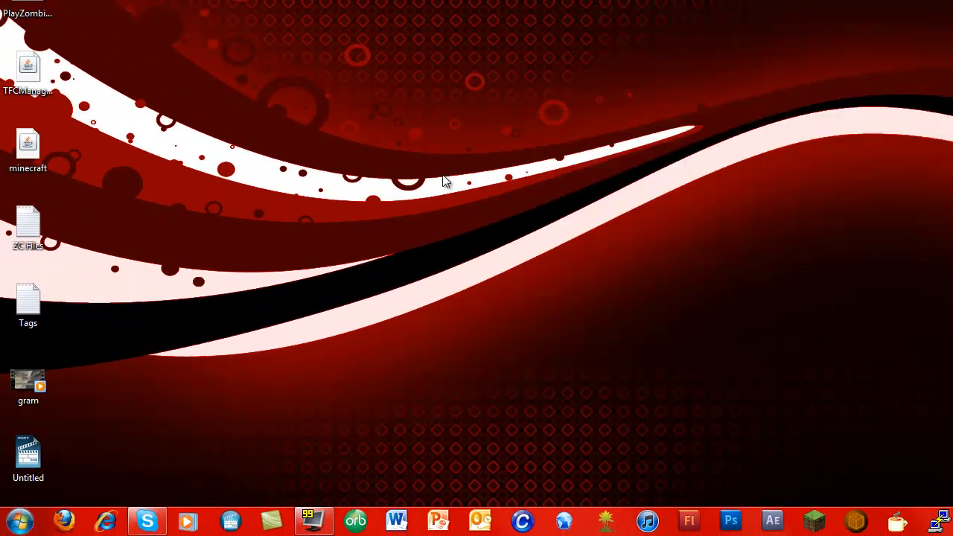
mouse_move(729, 338)
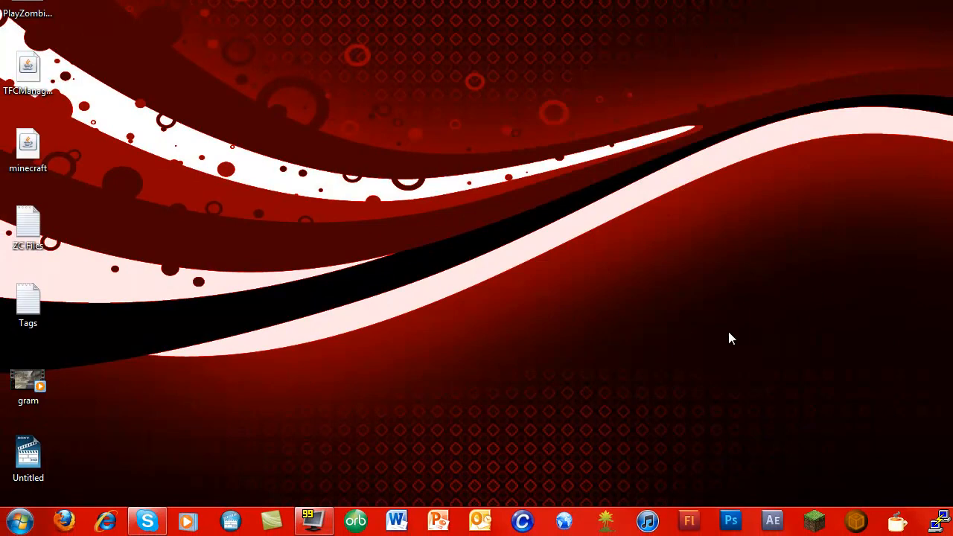
mouse_move(220, 232)
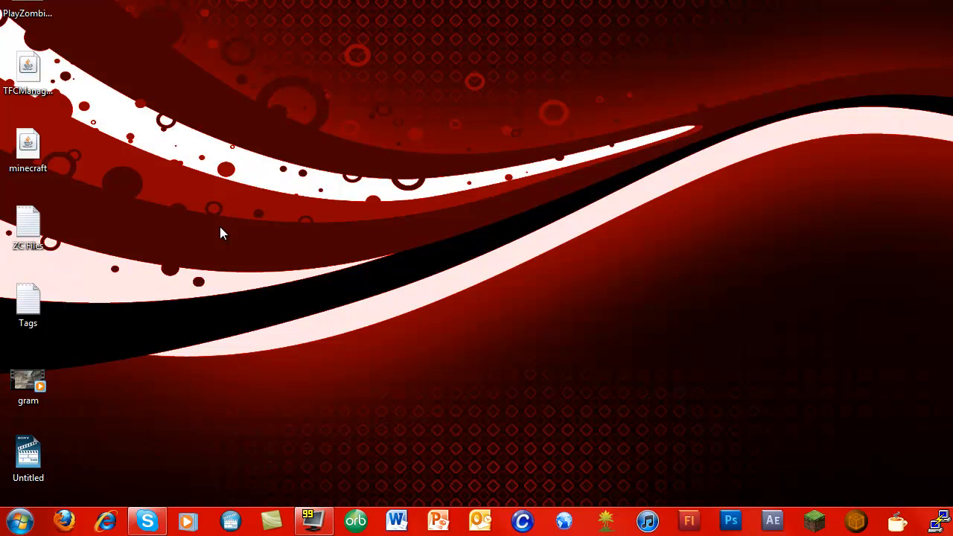
mouse_move(753, 305)
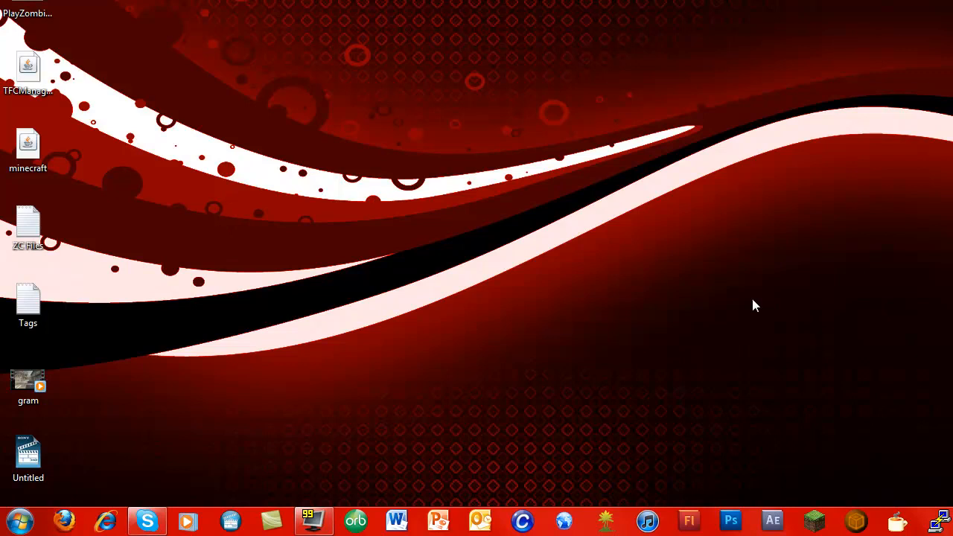
mouse_move(584, 269)
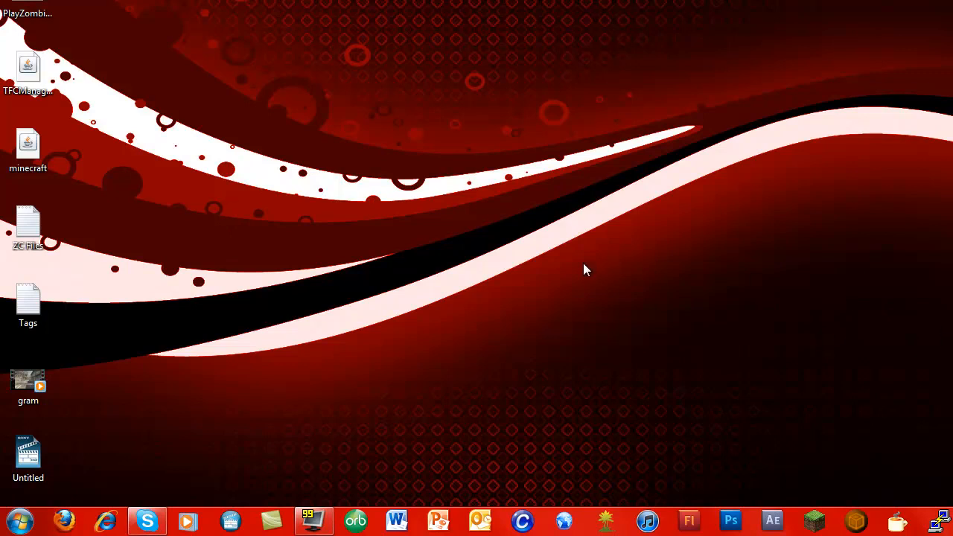
mouse_move(288, 509)
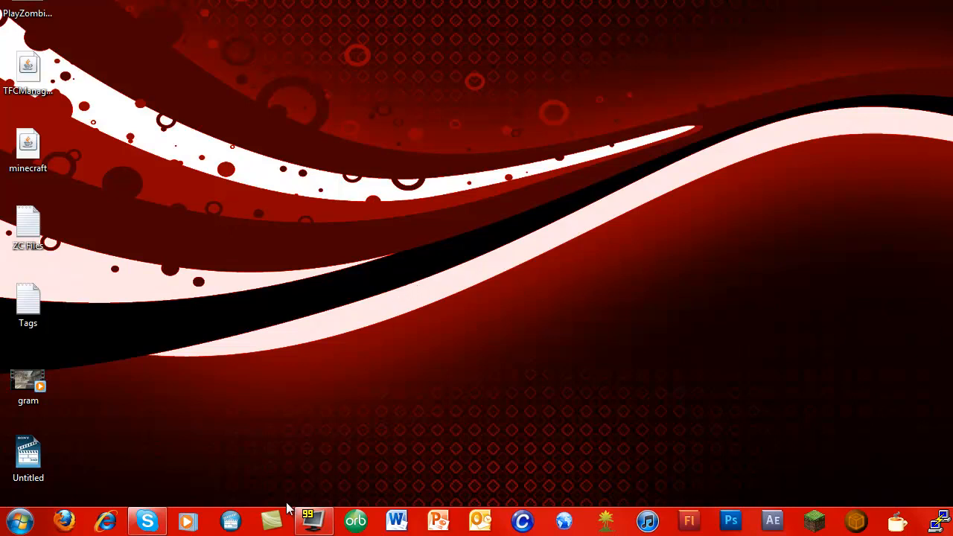
mouse_move(257, 426)
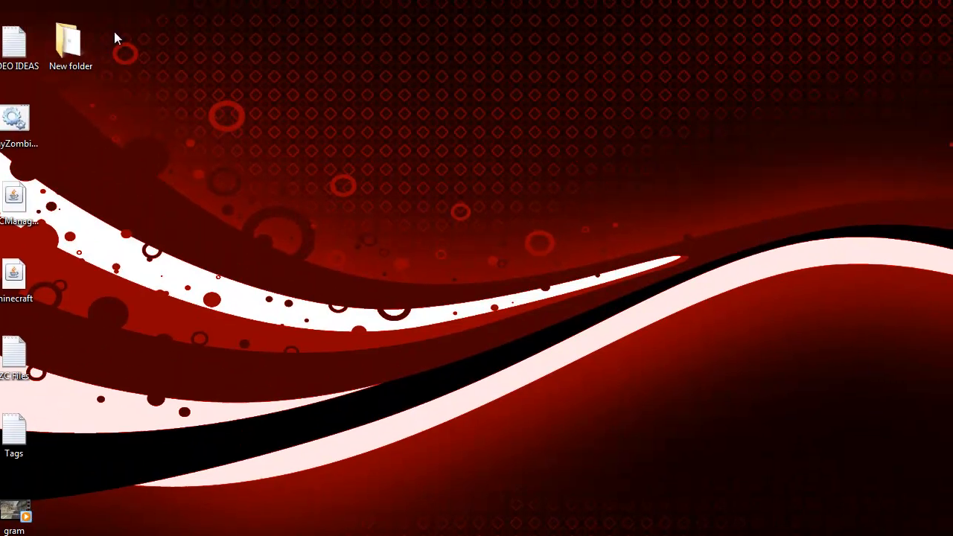
Open the episode 1 folder of recorded clips and launch Minecraft from the desktop.
double_click(72, 45)
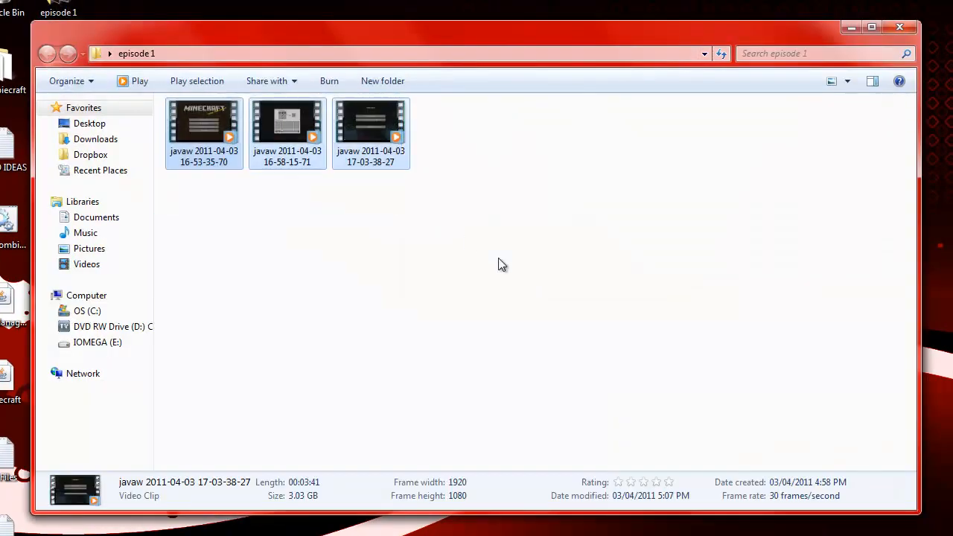
left_click(899, 27)
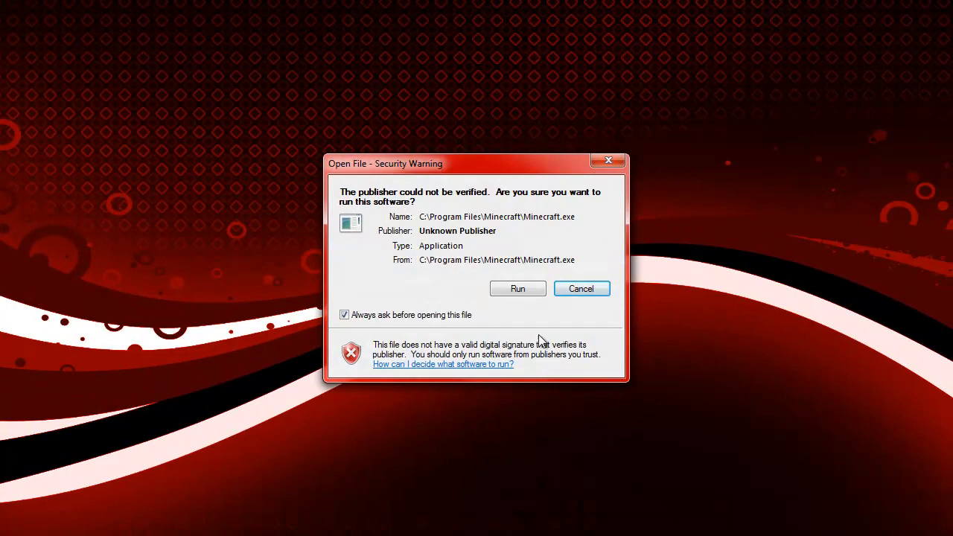
Run Minecraft past the security warning, log in, and maximize the game to its title menu.
left_click(518, 288)
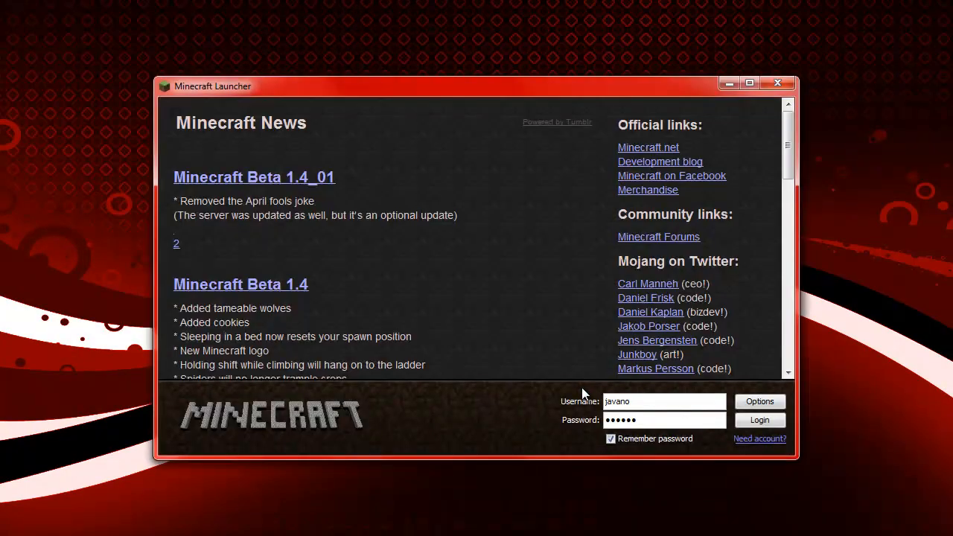
left_click(759, 420)
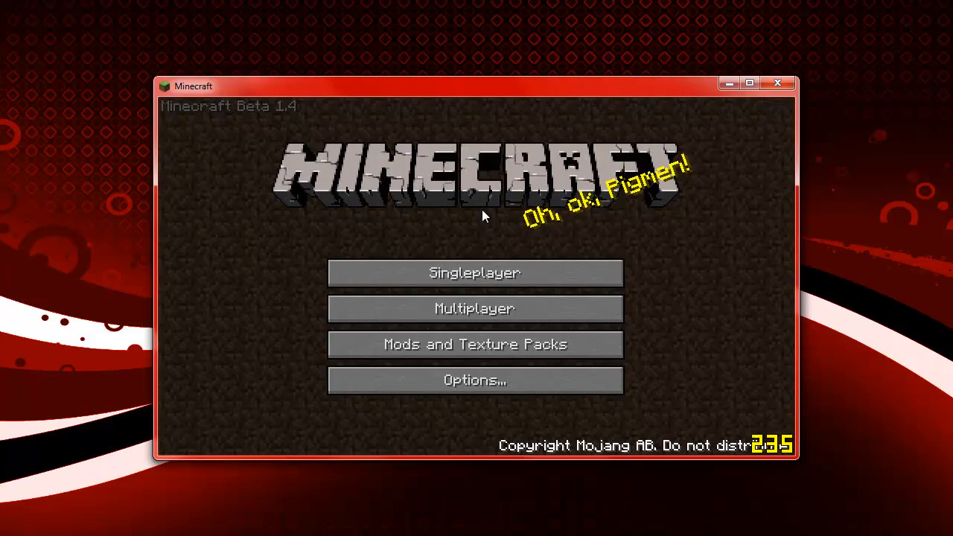
mouse_move(593, 152)
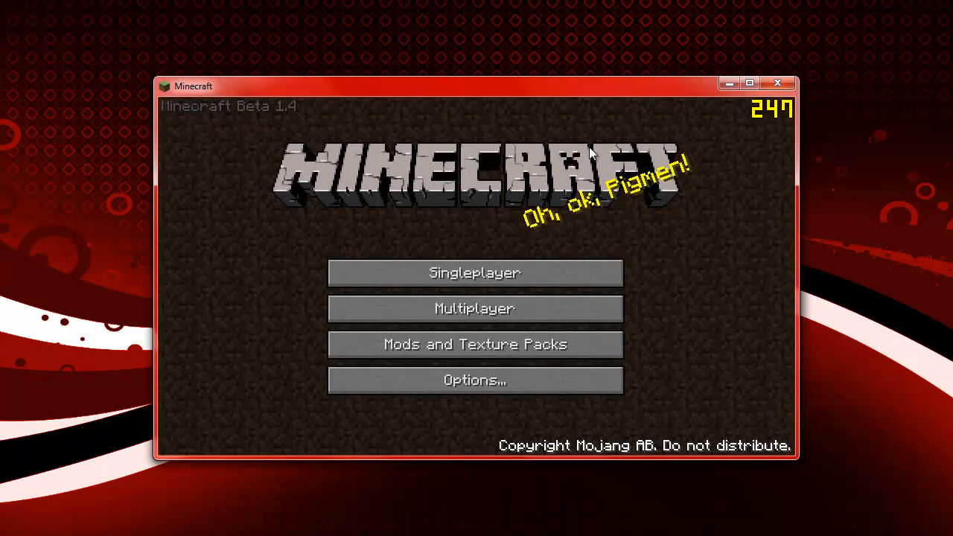
mouse_move(679, 454)
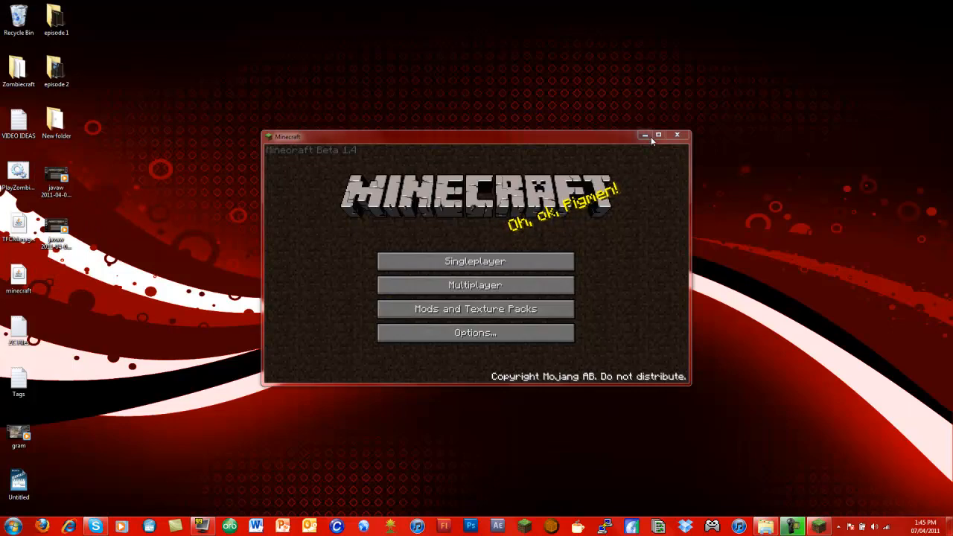
left_click(658, 134)
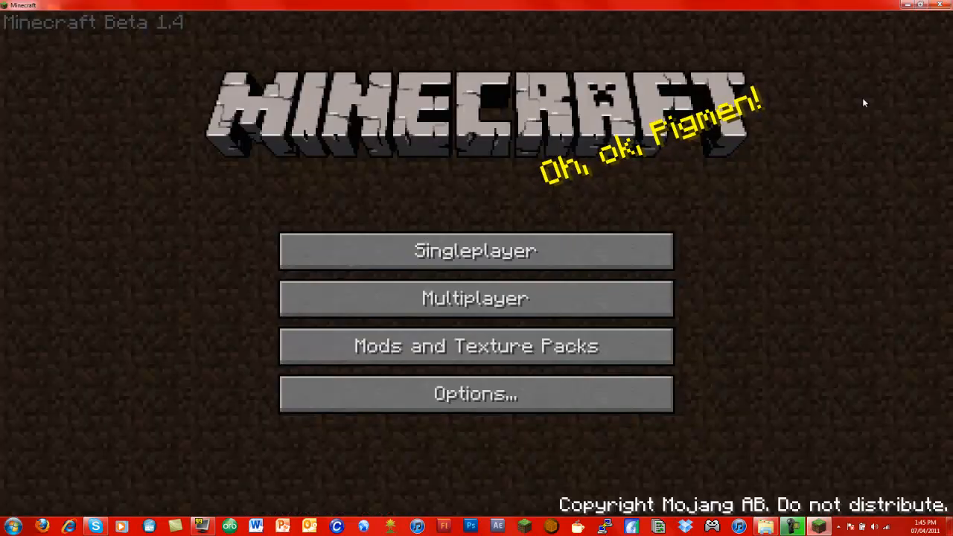
mouse_move(792, 497)
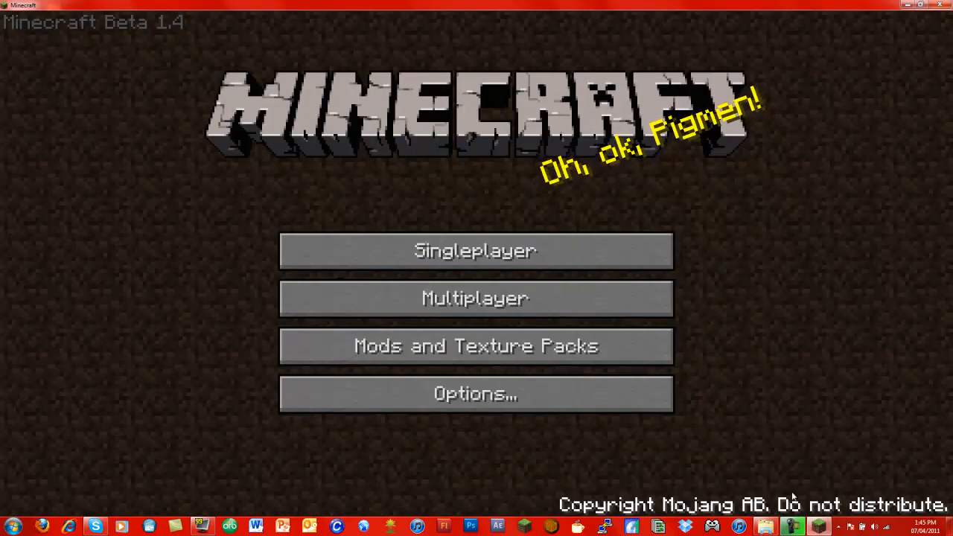
mouse_move(448, 198)
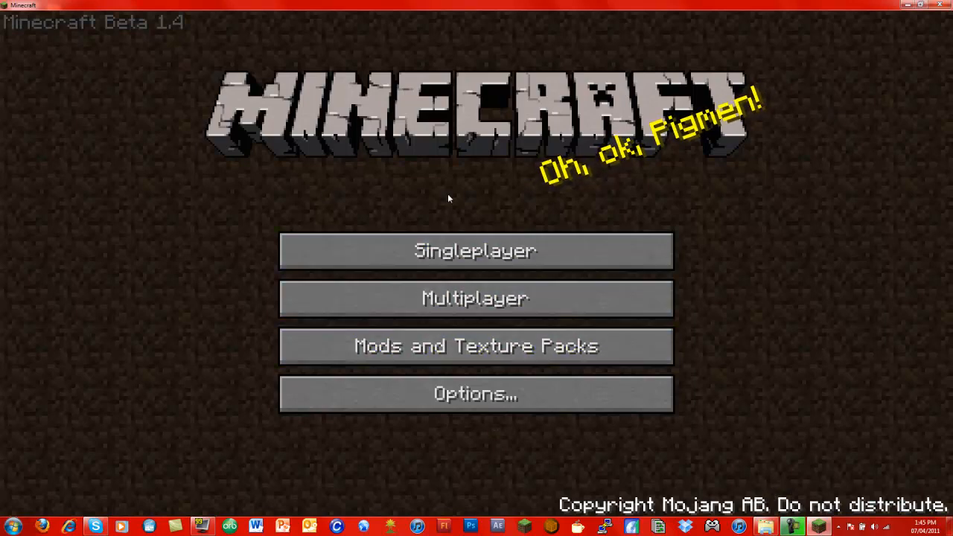
mouse_move(631, 182)
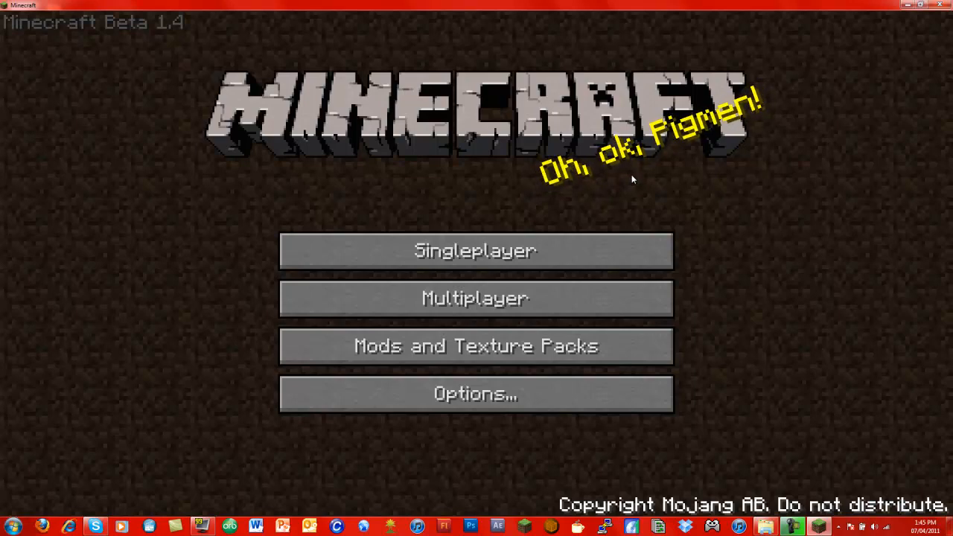
mouse_move(387, 271)
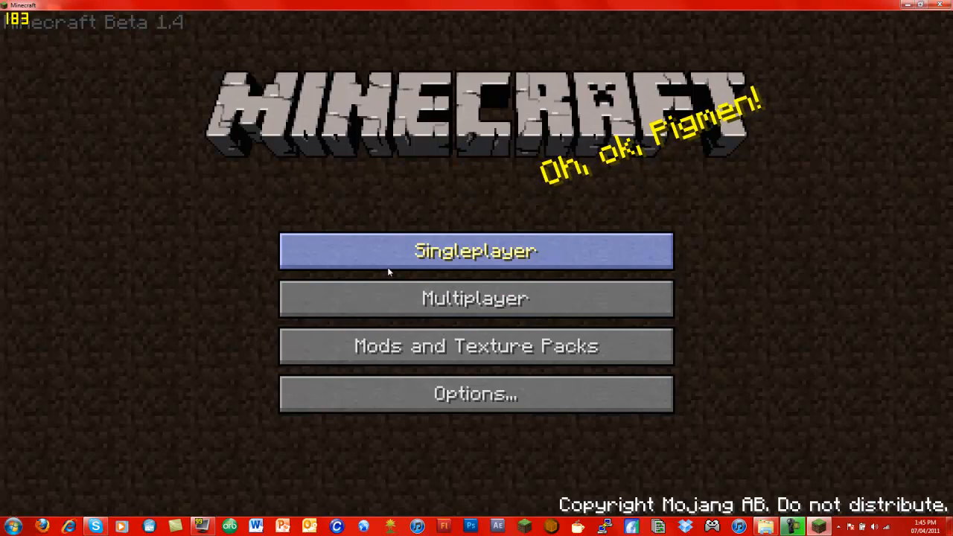
Open the singleplayer world list and load a saved world to play.
left_click(473, 250)
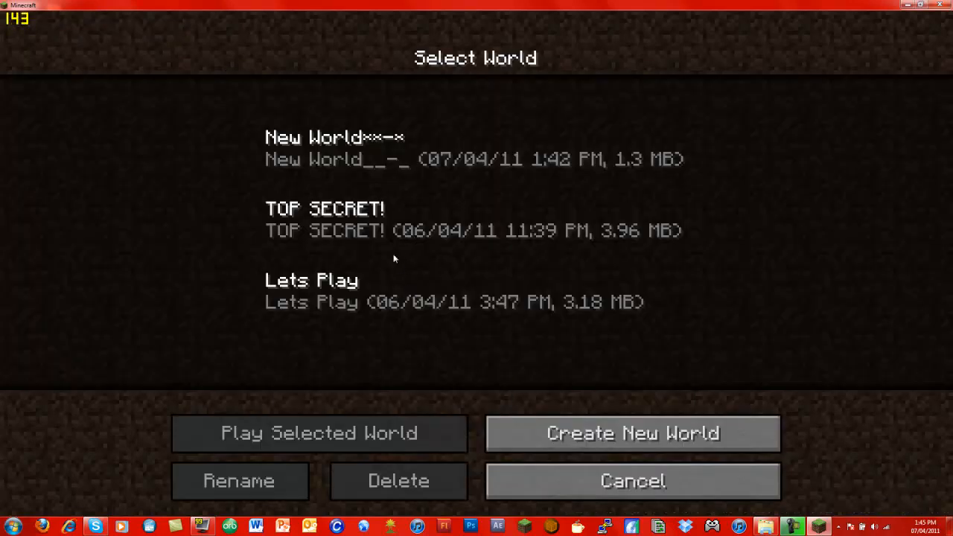
left_click(319, 431)
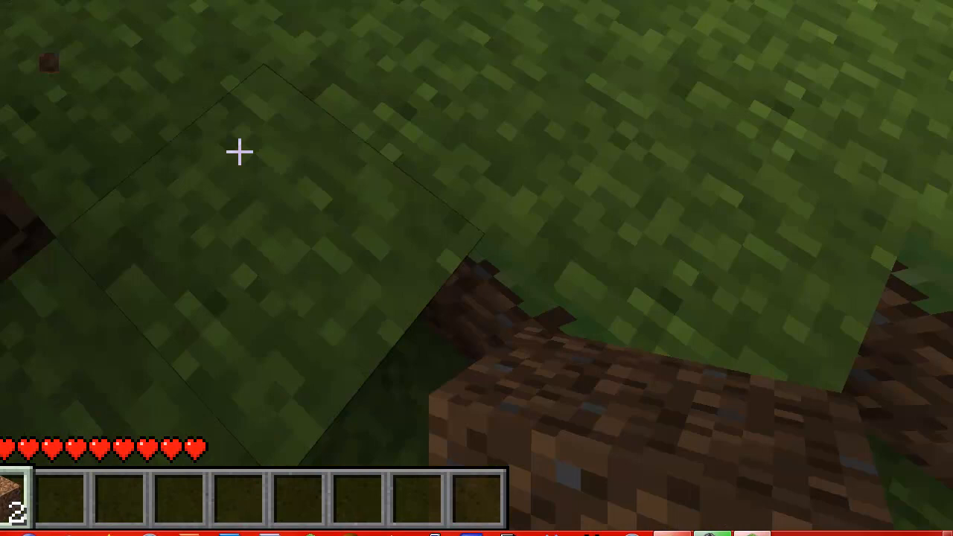
mouse_move(238, 152)
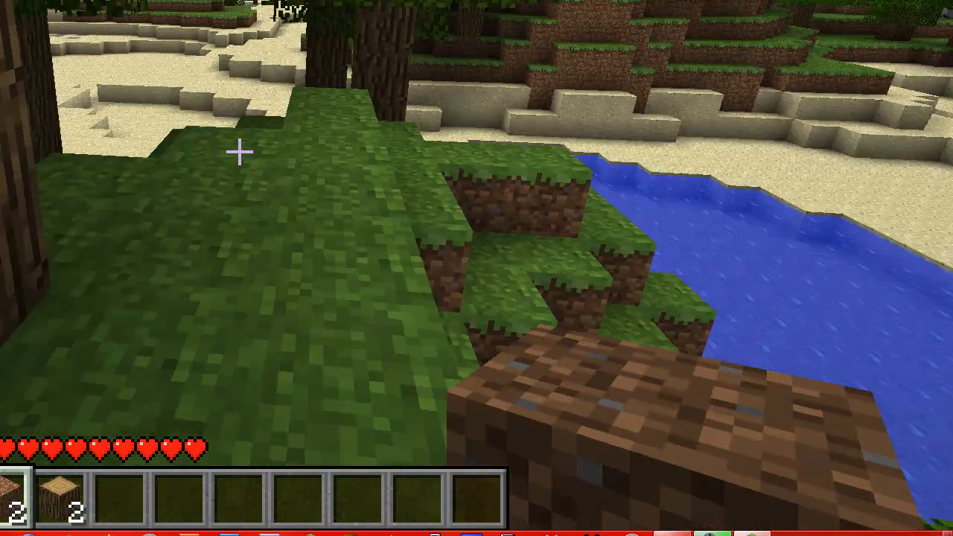
mouse_move(238, 152)
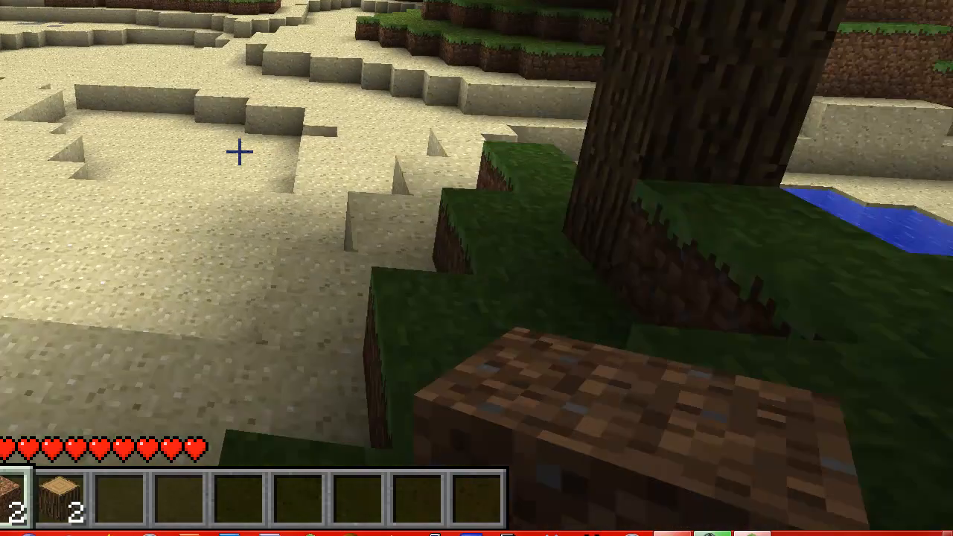
mouse_move(476, 268)
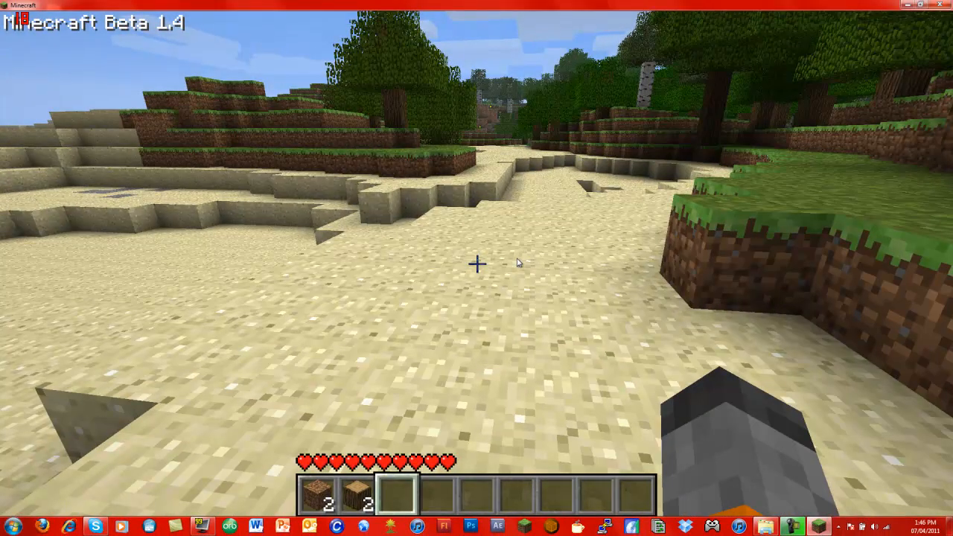
Escape out of Minecraft and drag the new javaw clip into the middle of the desktop.
key("Escape")
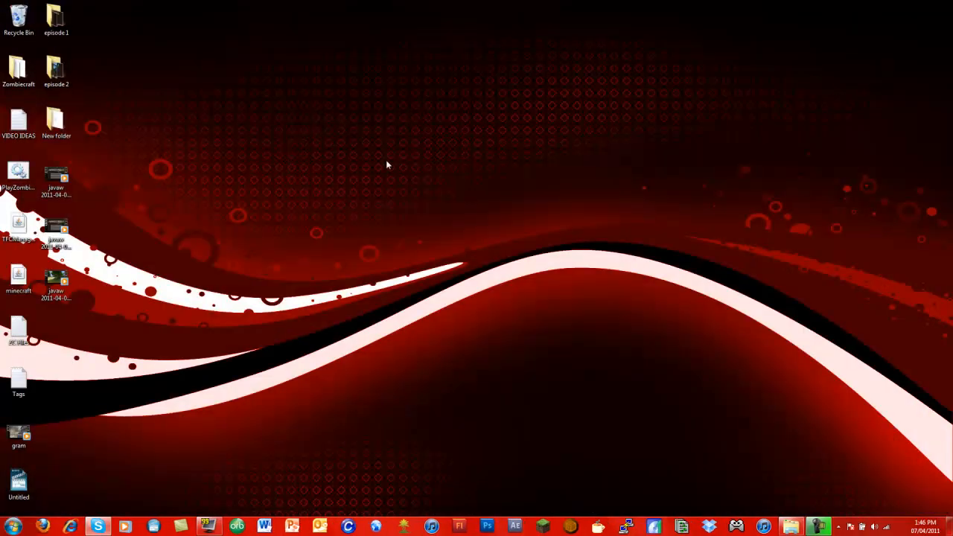
mouse_move(116, 266)
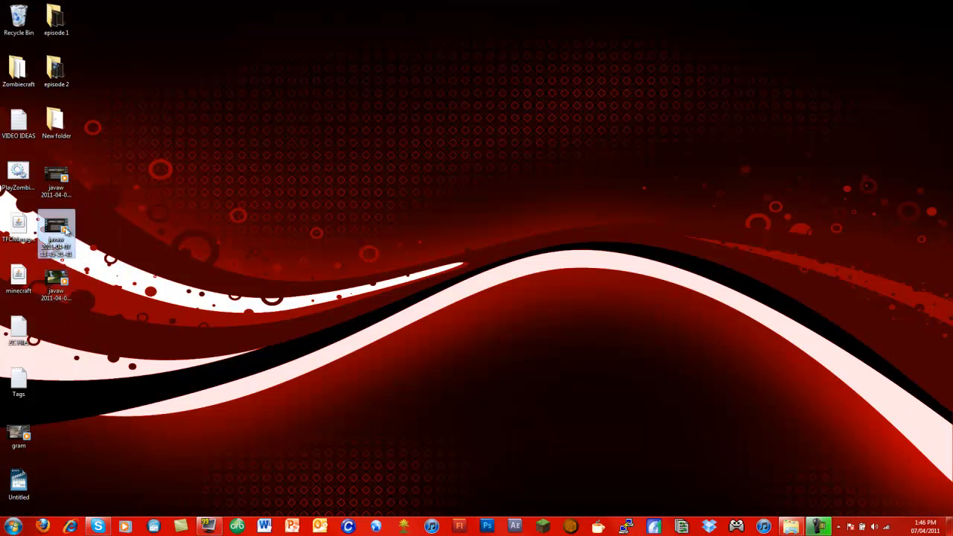
mouse_move(58, 226)
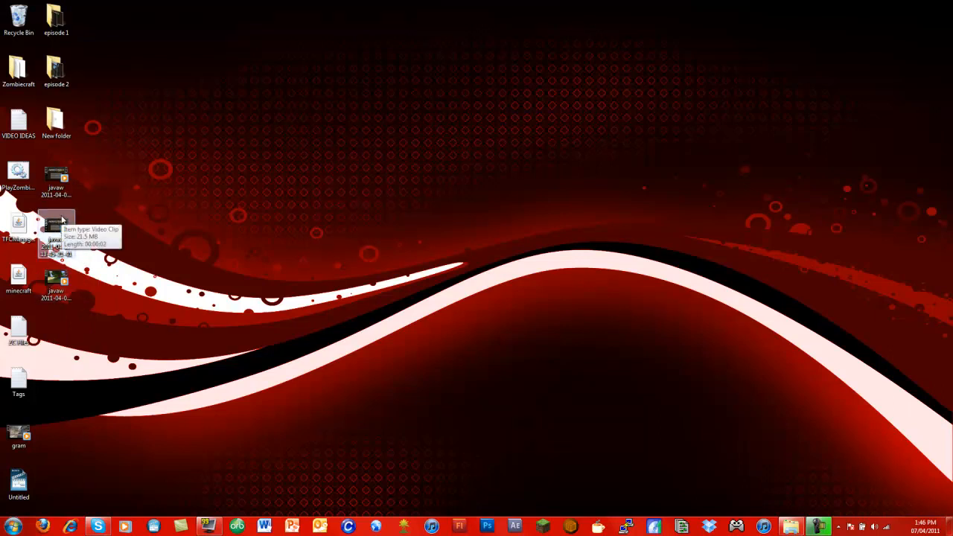
left_click_drag(57, 223, 17, 18)
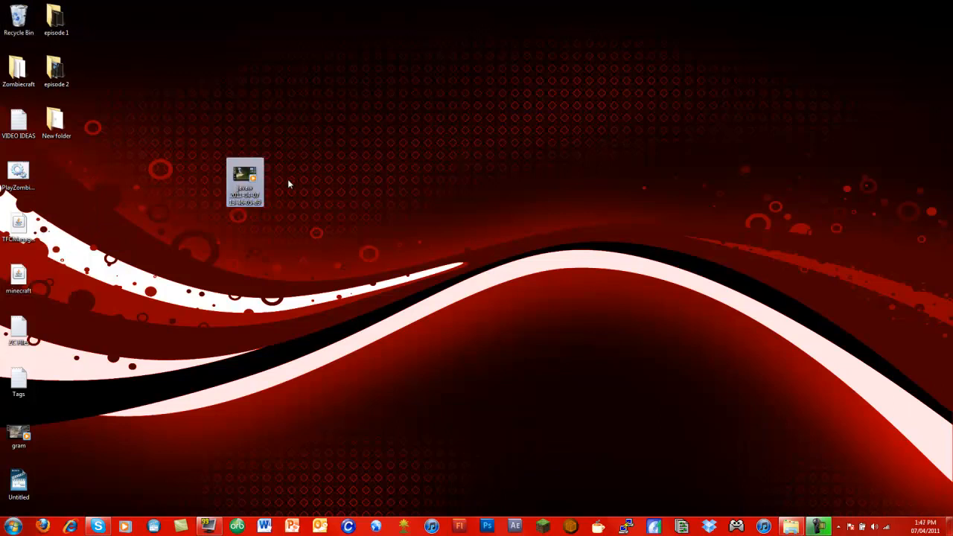
mouse_move(261, 491)
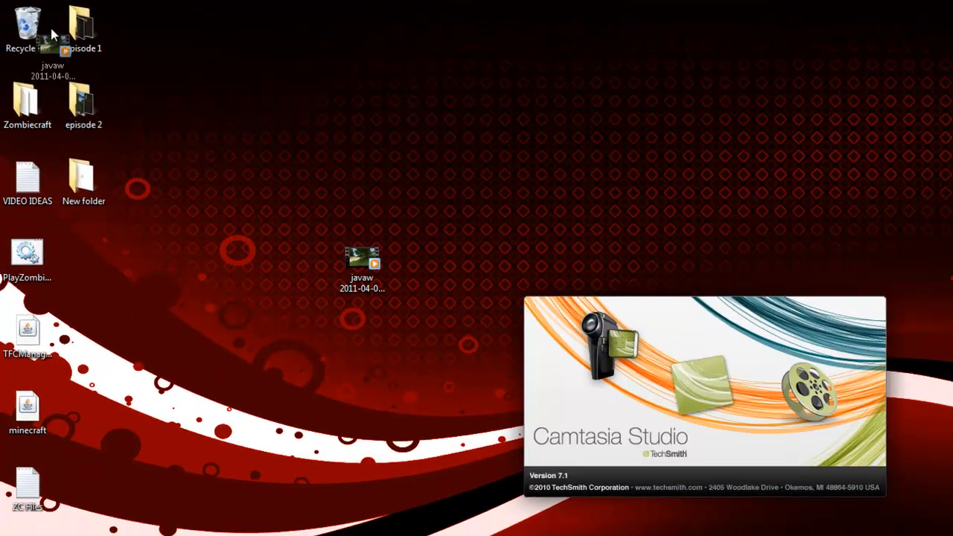
Select the three episode 1 clips in Explorer and drop them onto the Camtasia timeline.
double_click(84, 30)
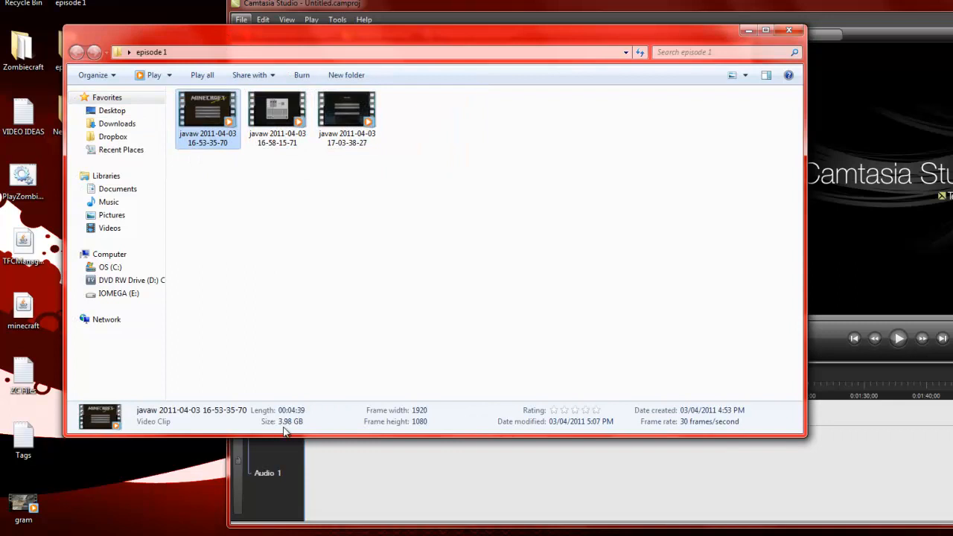
left_click(277, 119)
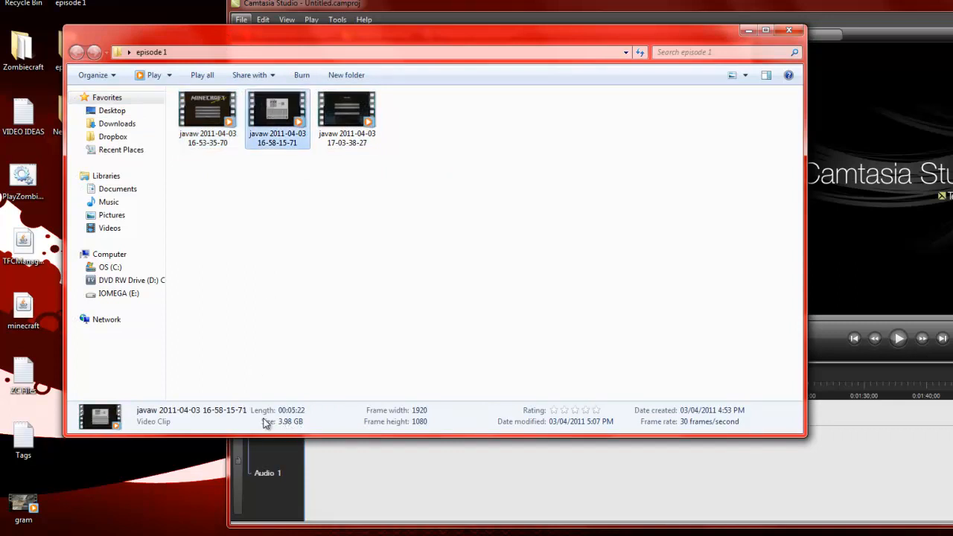
left_click(345, 119)
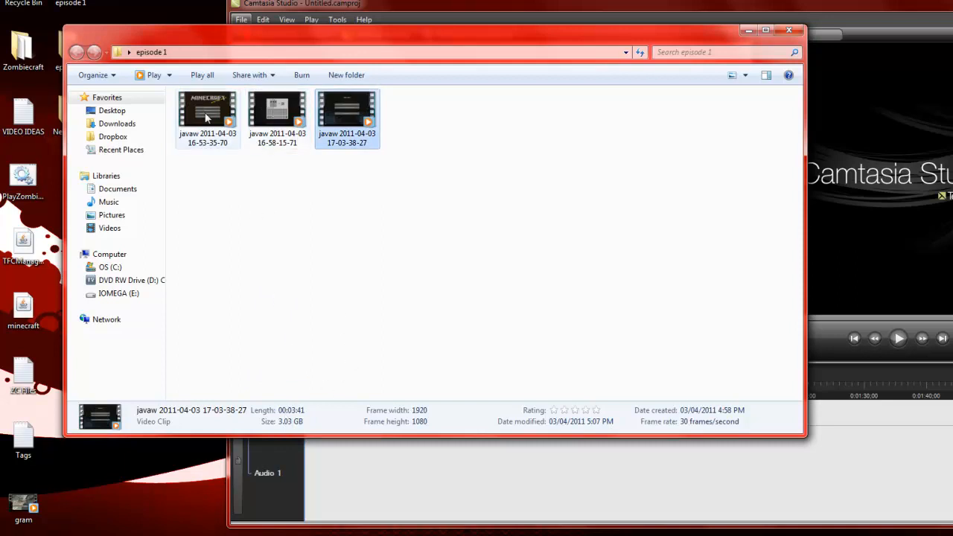
left_click(438, 215)
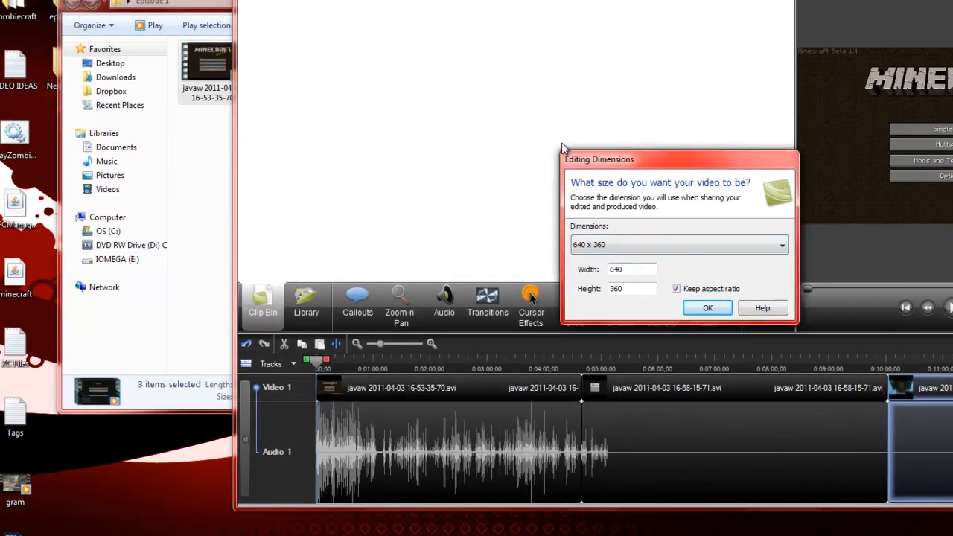
Choose 1280 x 720 in the Editing Dimensions dialog and confirm it.
left_click(780, 244)
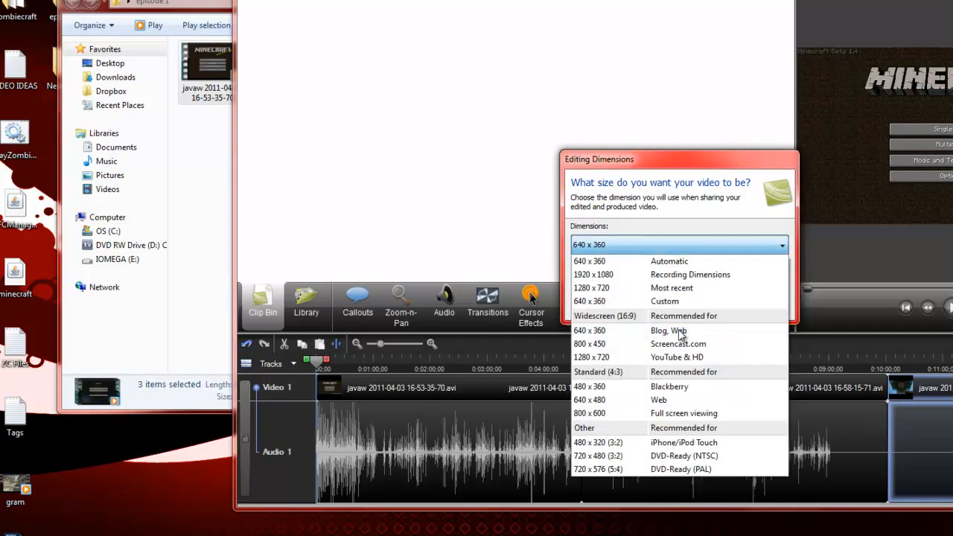
mouse_move(625, 288)
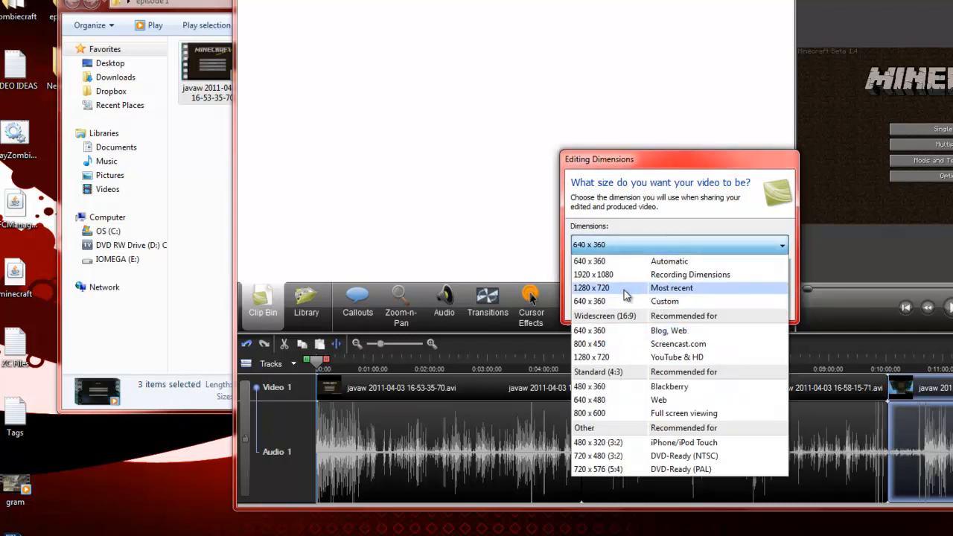
left_click(589, 288)
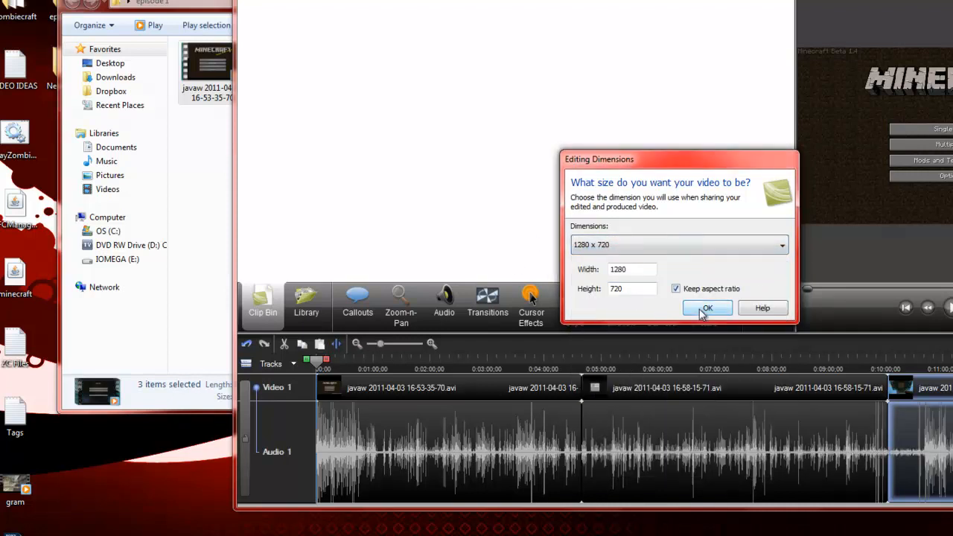
left_click(706, 308)
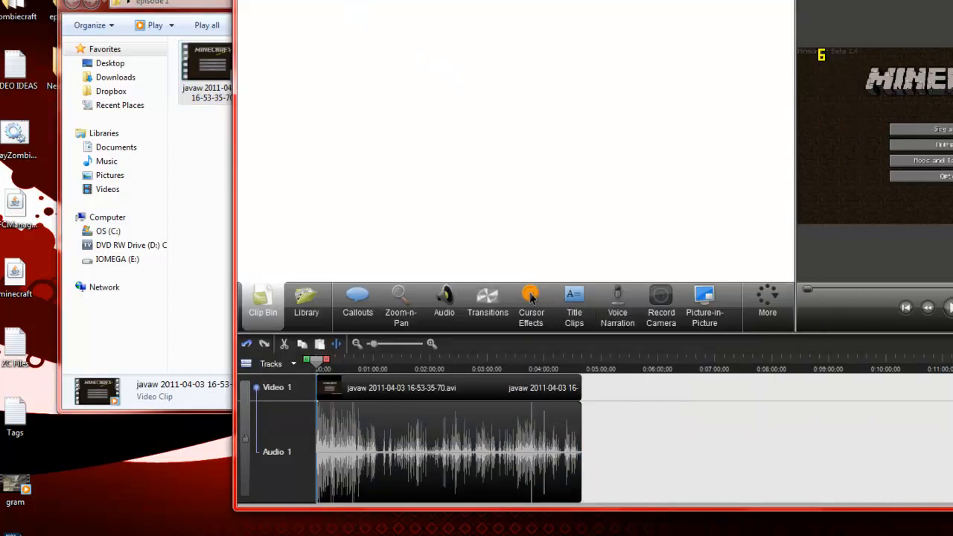
mouse_move(393, 48)
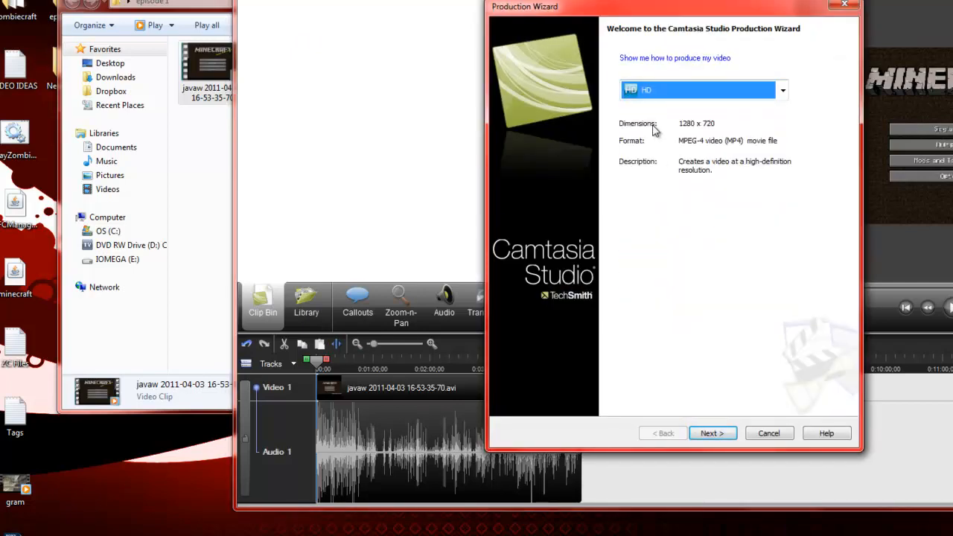
Inspect the HD production preset's video quality in Manage presets, keeping it unchanged.
left_click(781, 89)
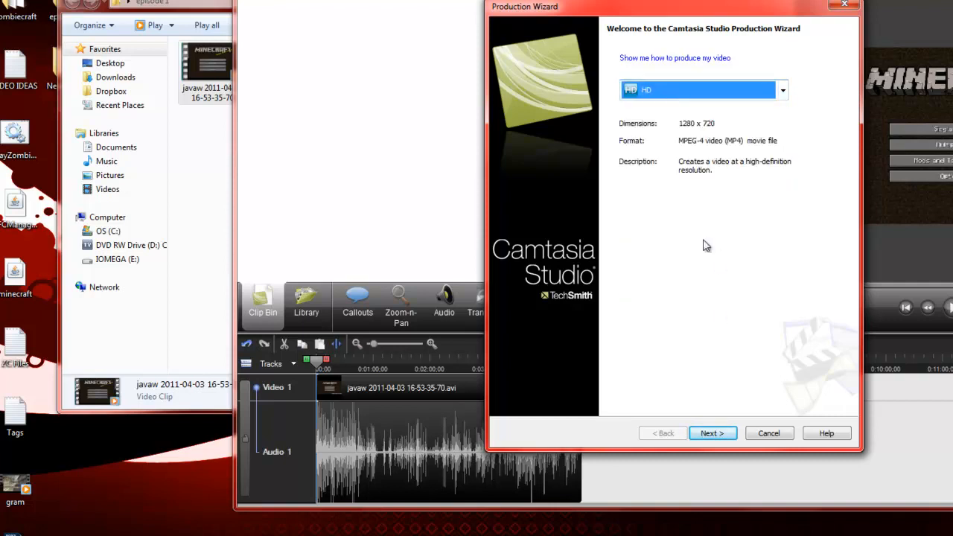
left_click(783, 91)
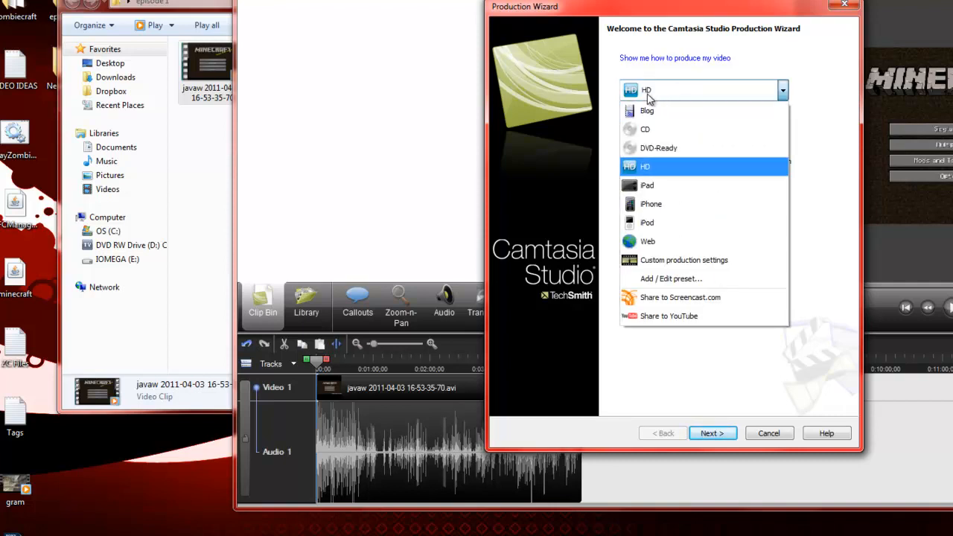
mouse_move(654, 91)
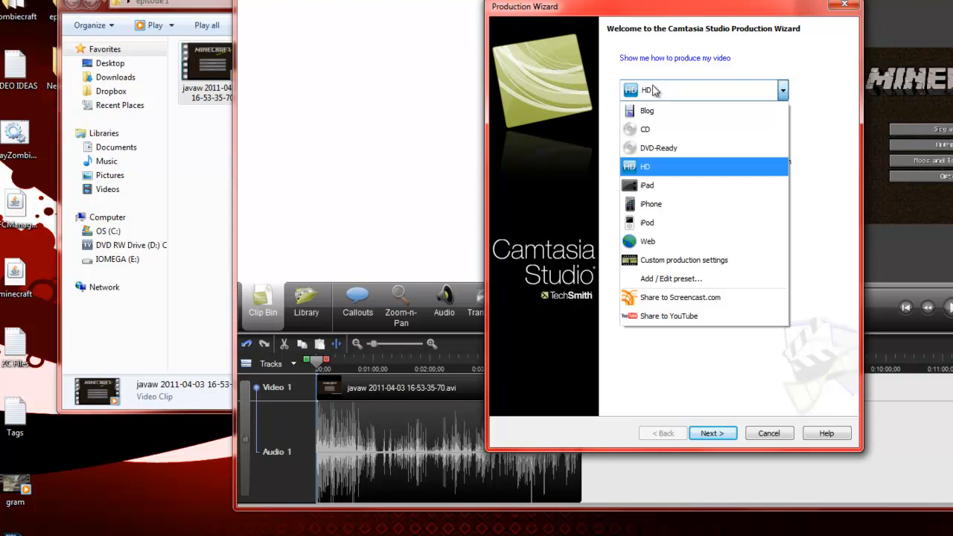
mouse_move(669, 278)
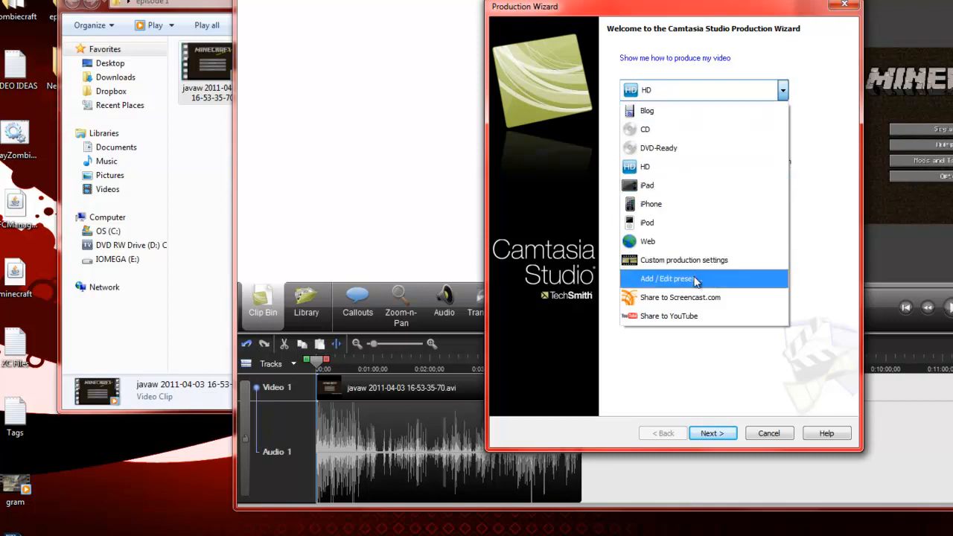
left_click(666, 278)
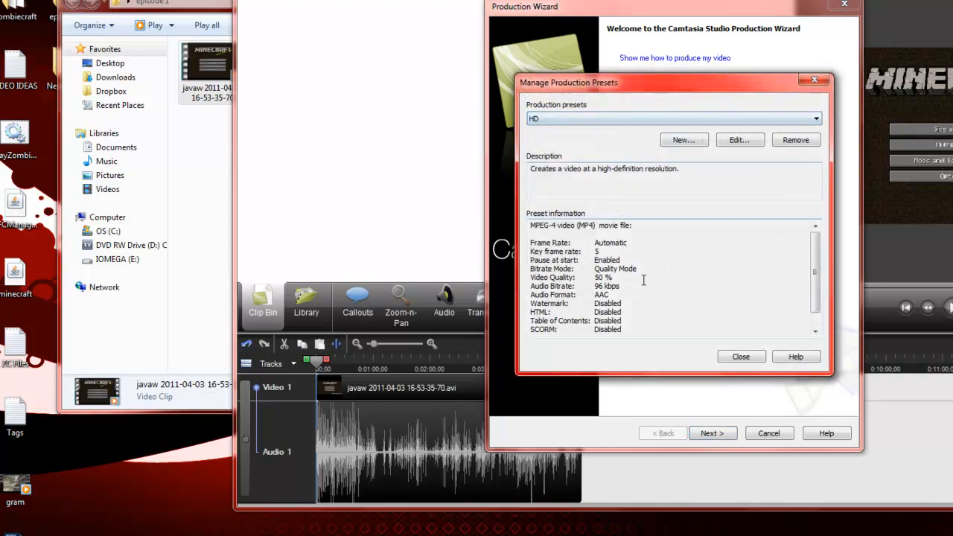
double_click(600, 277)
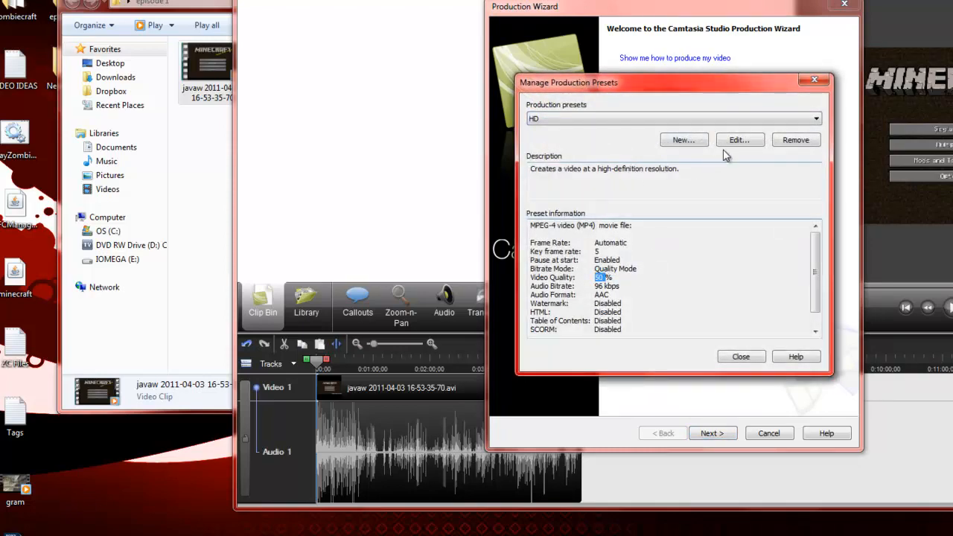
left_click(738, 140)
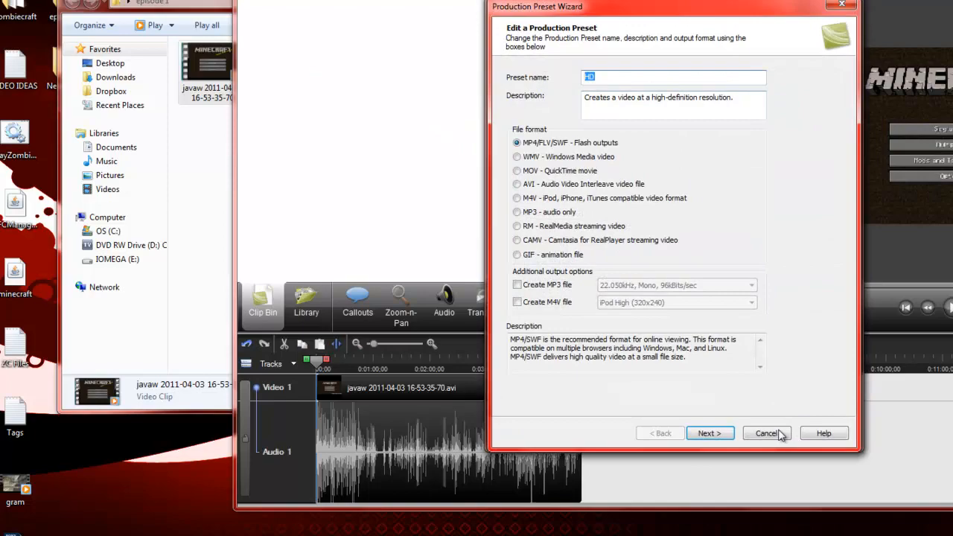
left_click(765, 432)
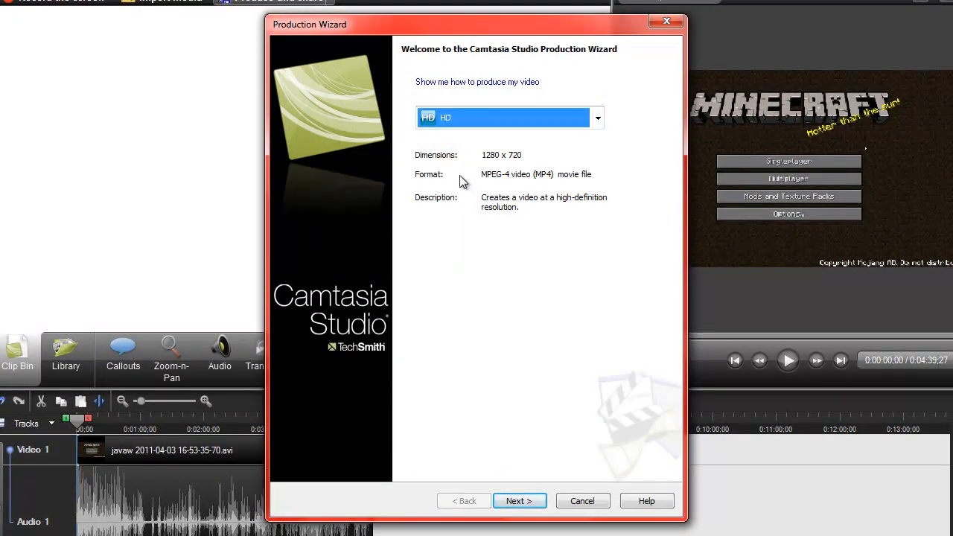
mouse_move(469, 82)
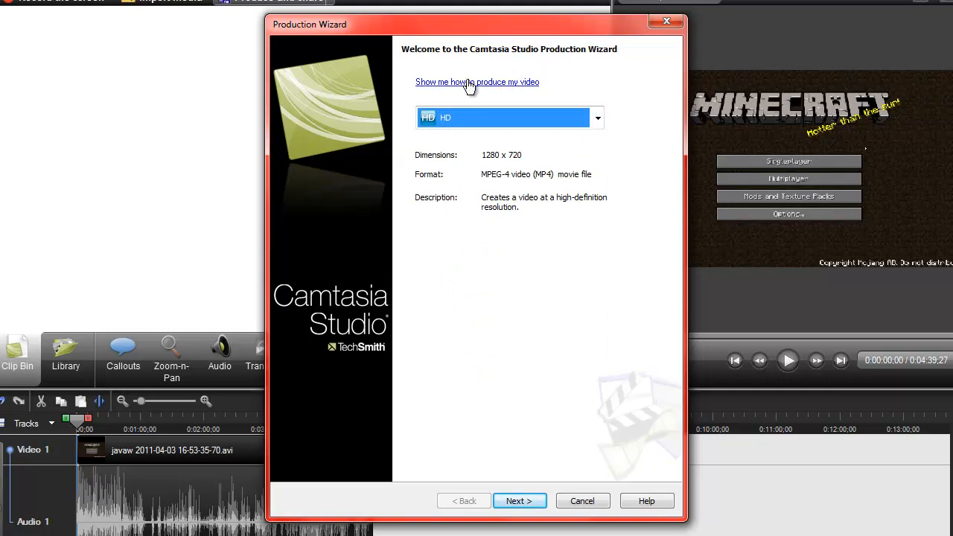
mouse_move(518, 500)
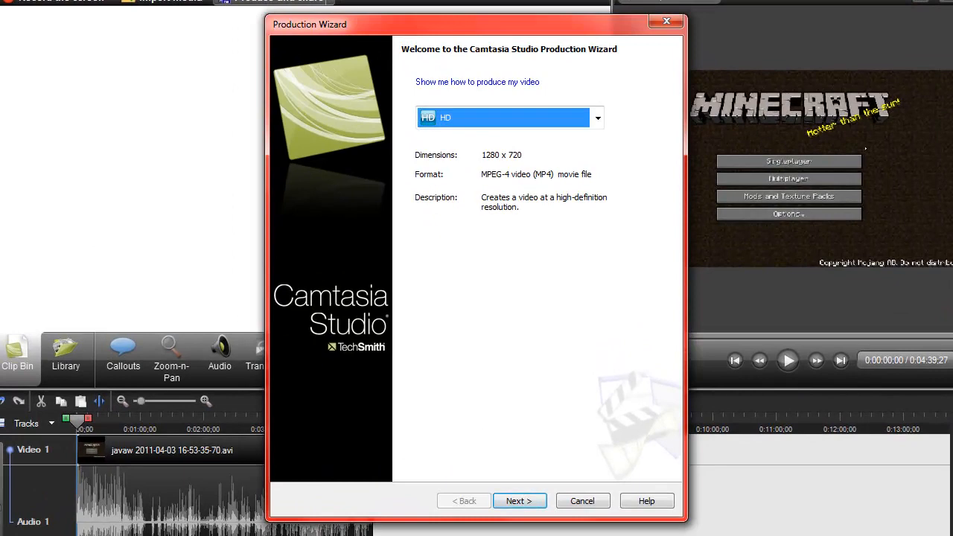
mouse_move(518, 506)
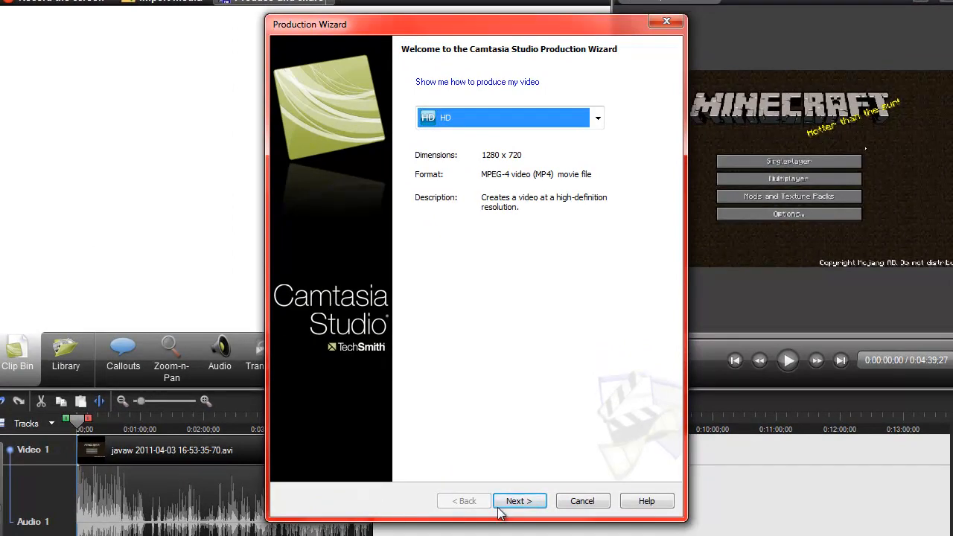
Name the production test, save it to the Desktop, and finish, continuing without the missing thumbnails.
left_click(518, 500)
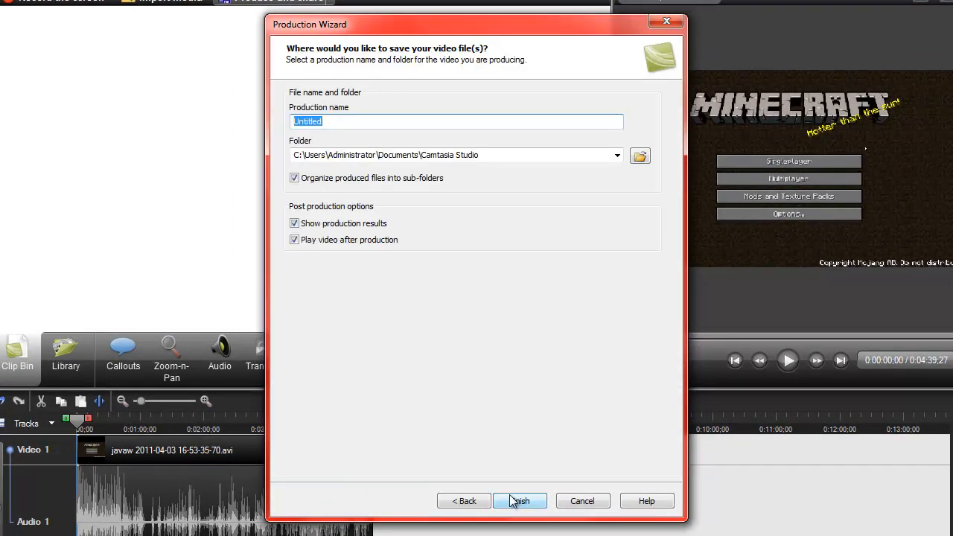
type("test")
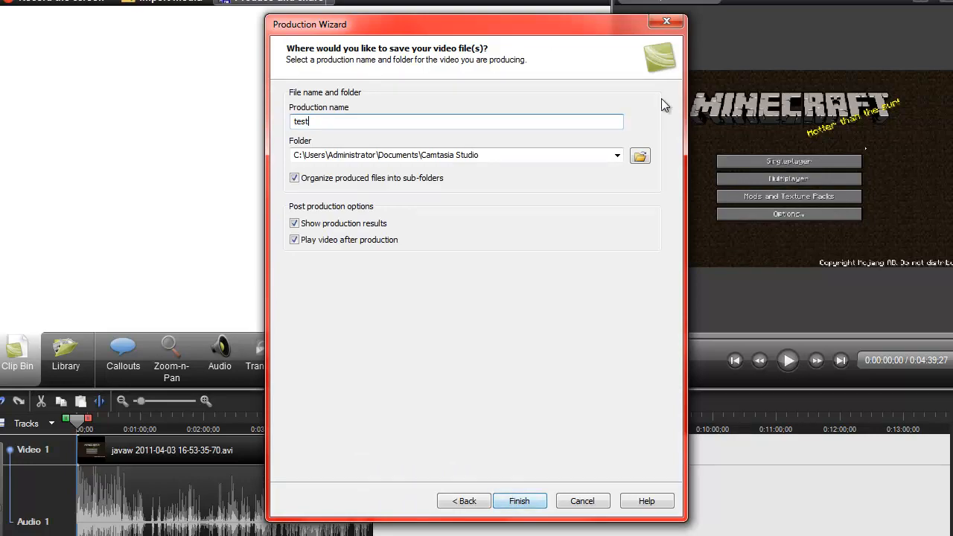
left_click(640, 156)
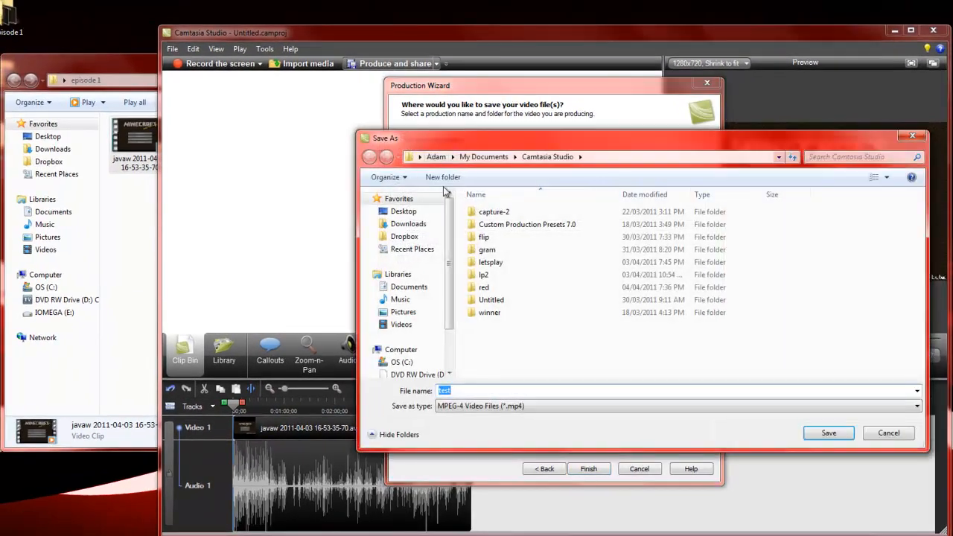
left_click(827, 432)
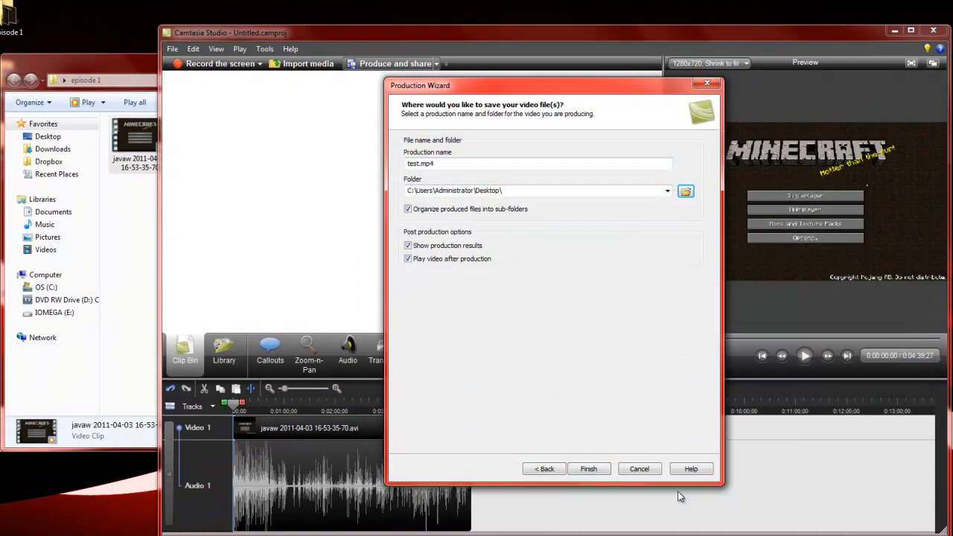
left_click(588, 467)
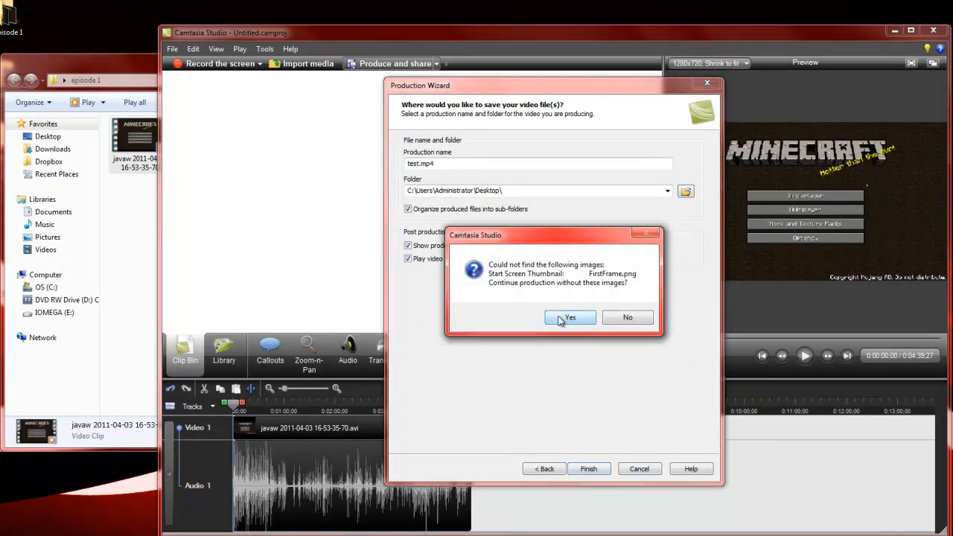
left_click(569, 317)
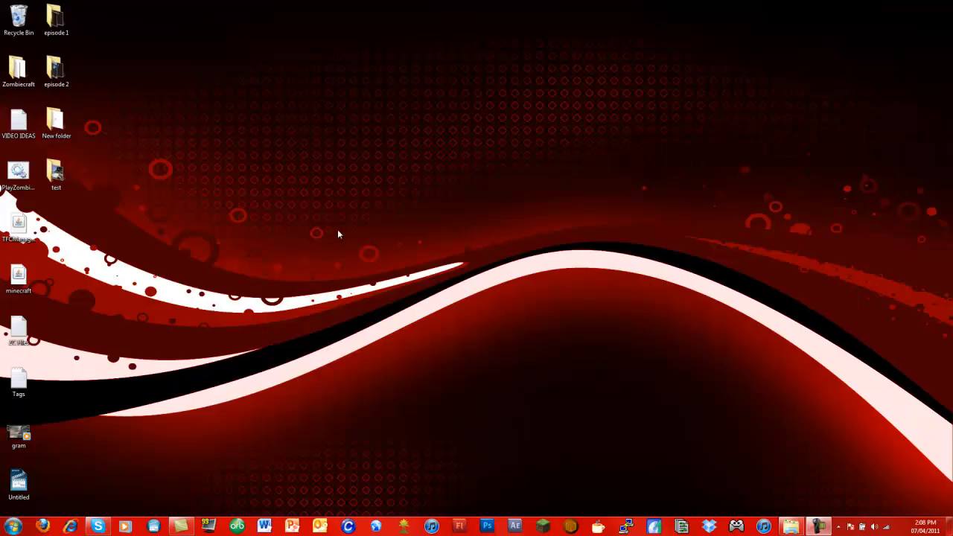
double_click(57, 171)
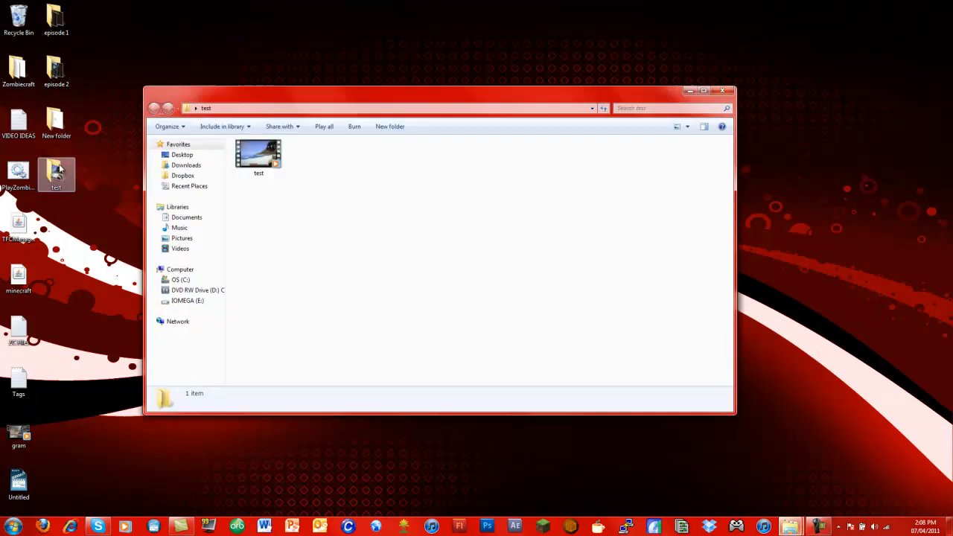
left_click(259, 153)
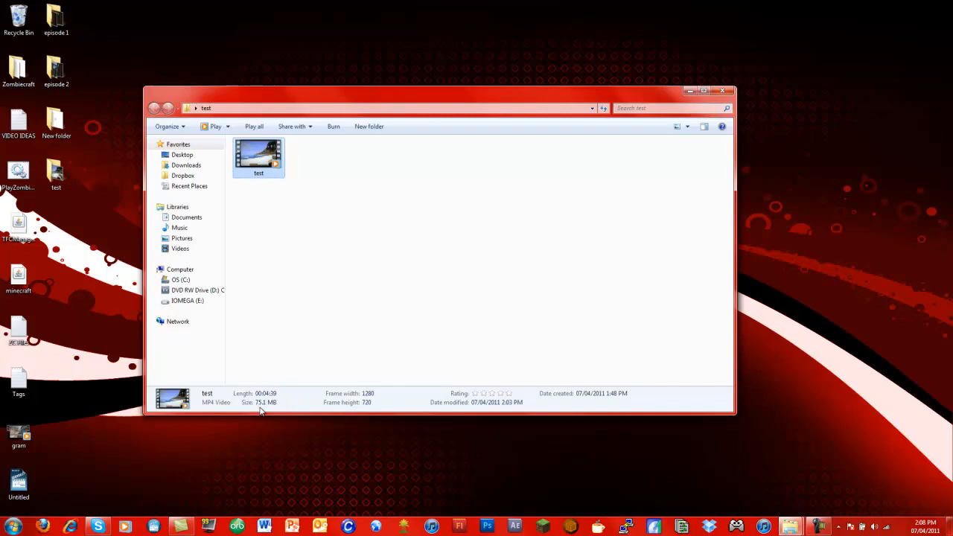
mouse_move(280, 410)
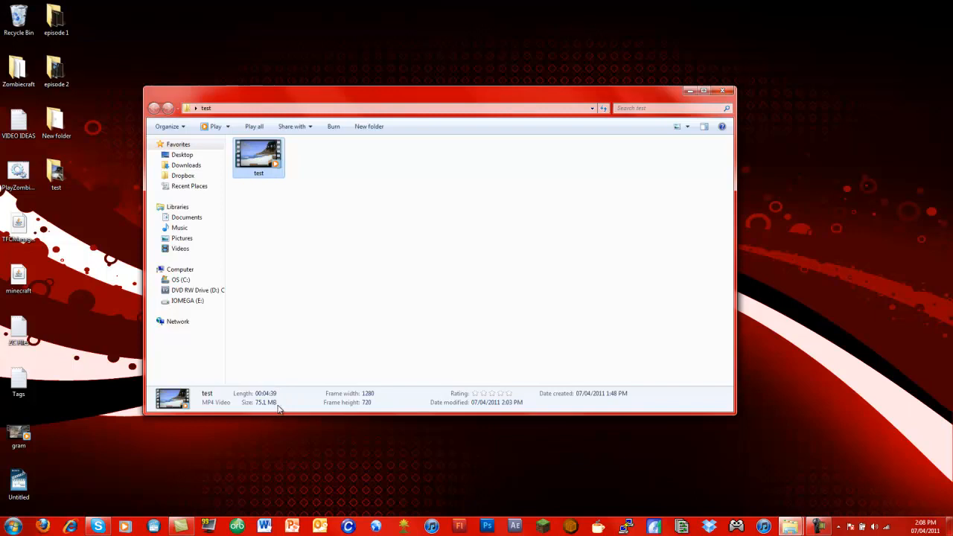
mouse_move(282, 404)
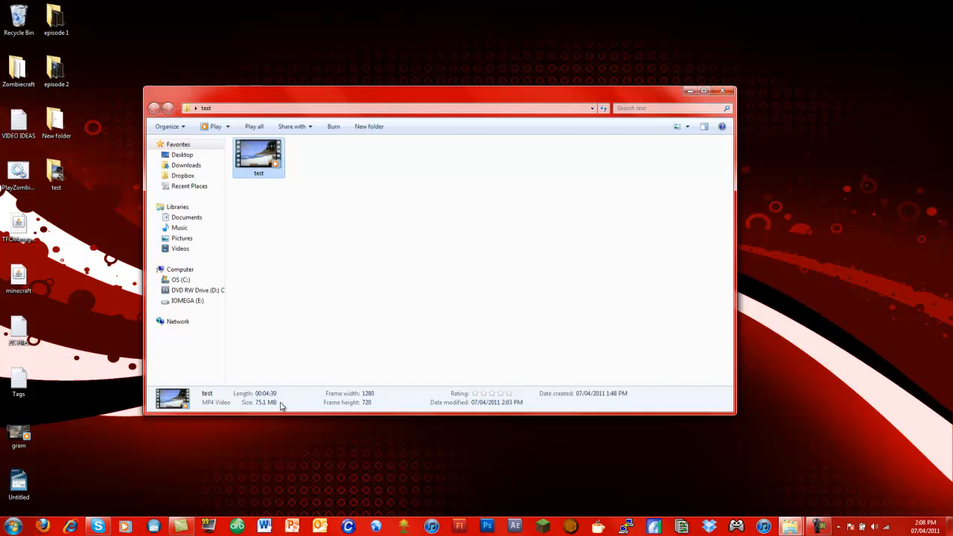
mouse_move(500, 361)
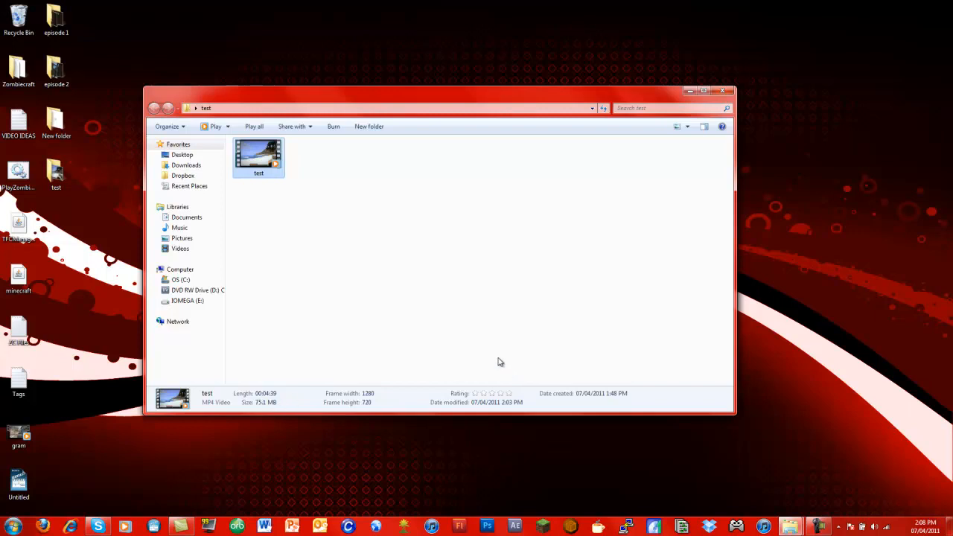
mouse_move(316, 291)
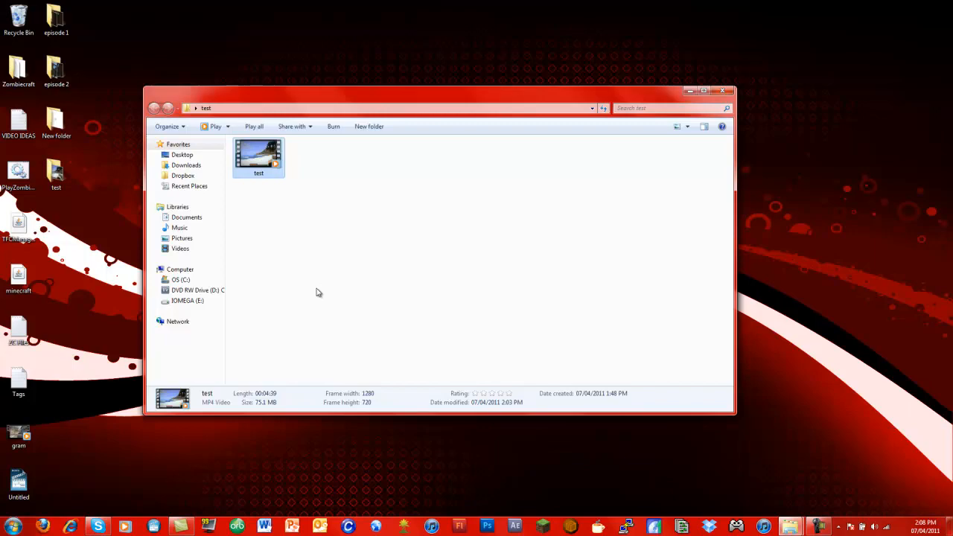
mouse_move(312, 289)
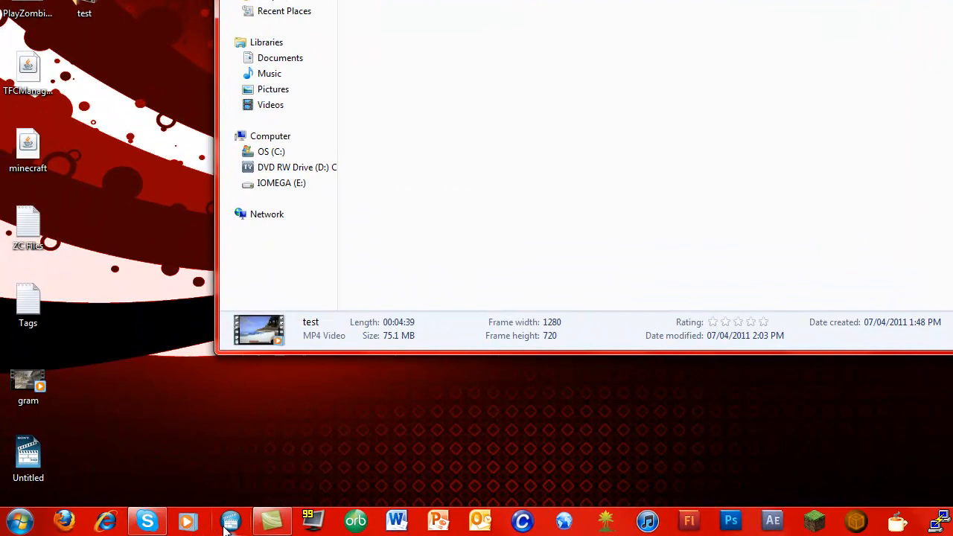
Check the Vegas Movie Studio jump list, then restore the Camtasia Studio project window.
right_click(230, 519)
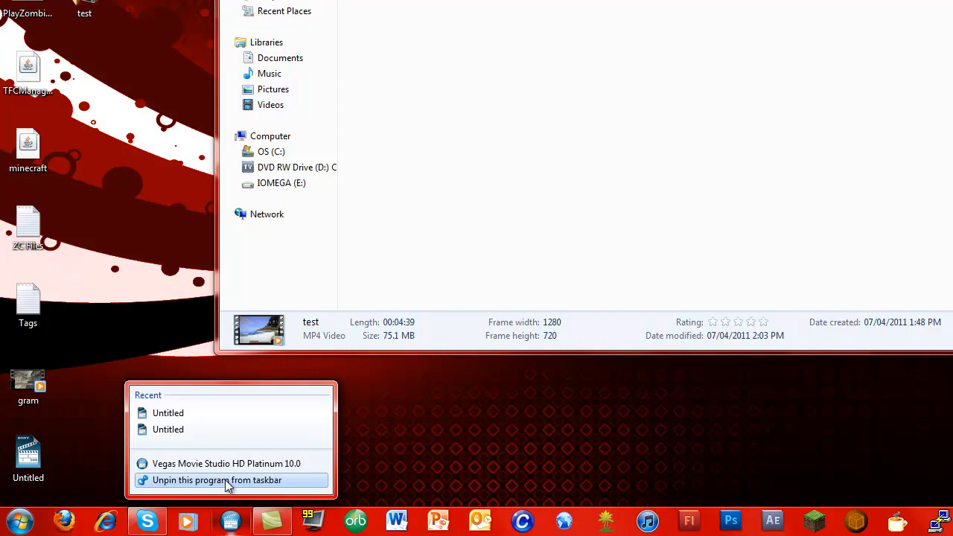
mouse_move(226, 463)
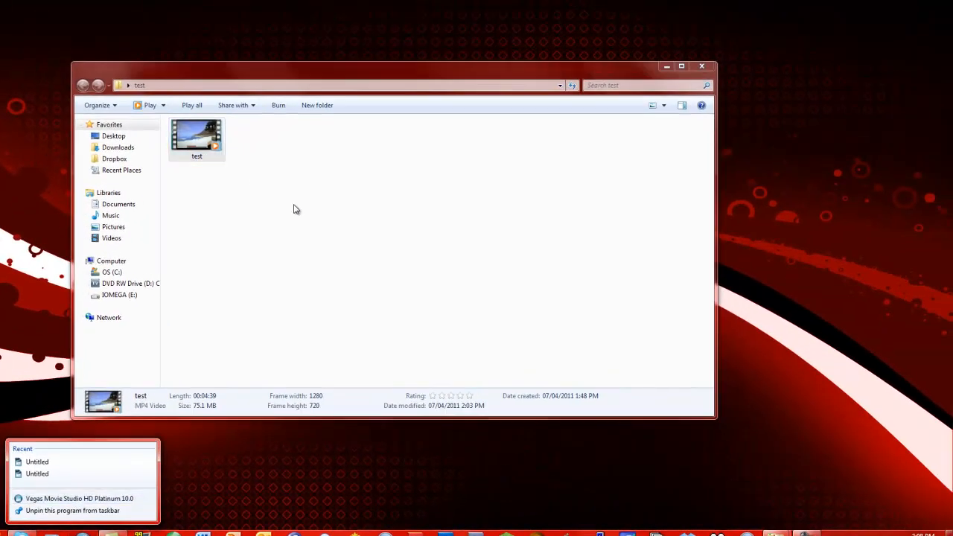
left_click(196, 139)
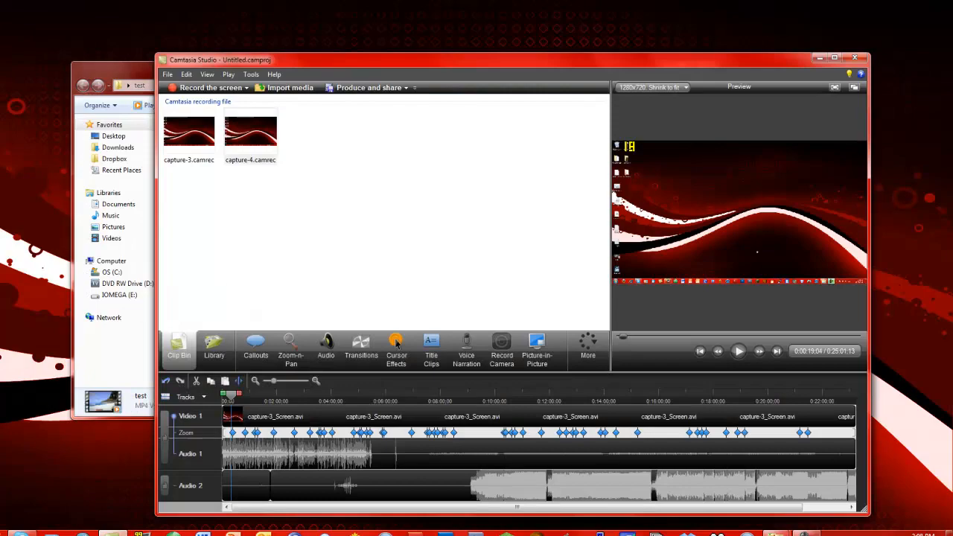
mouse_move(381, 67)
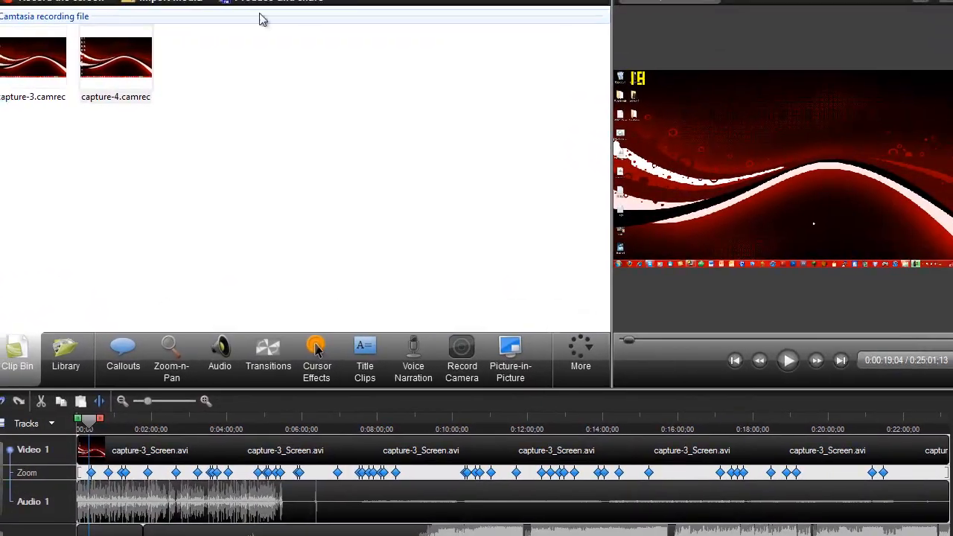
Cancel the Production Wizard and exit Camtasia, discarding changes to Untitled.camproj.
left_click(279, 1)
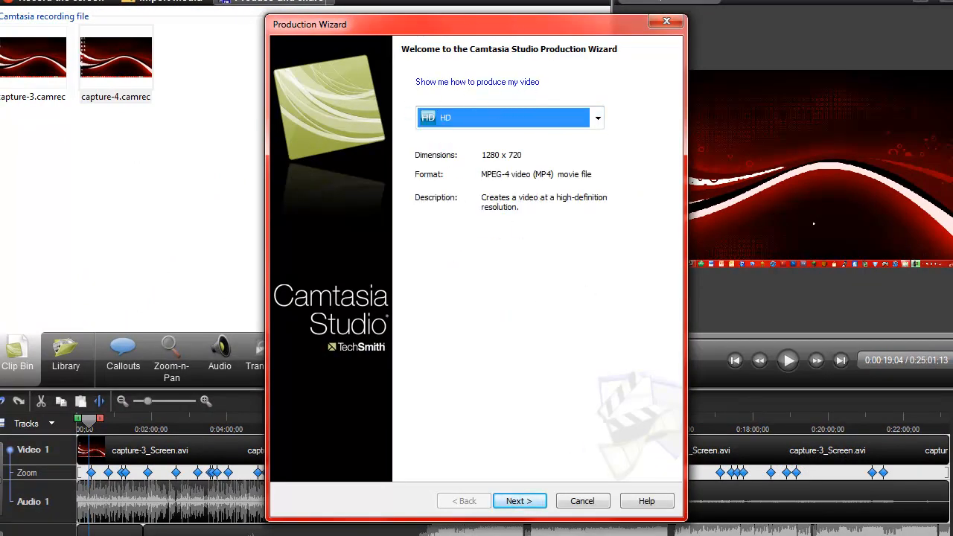
left_click(582, 500)
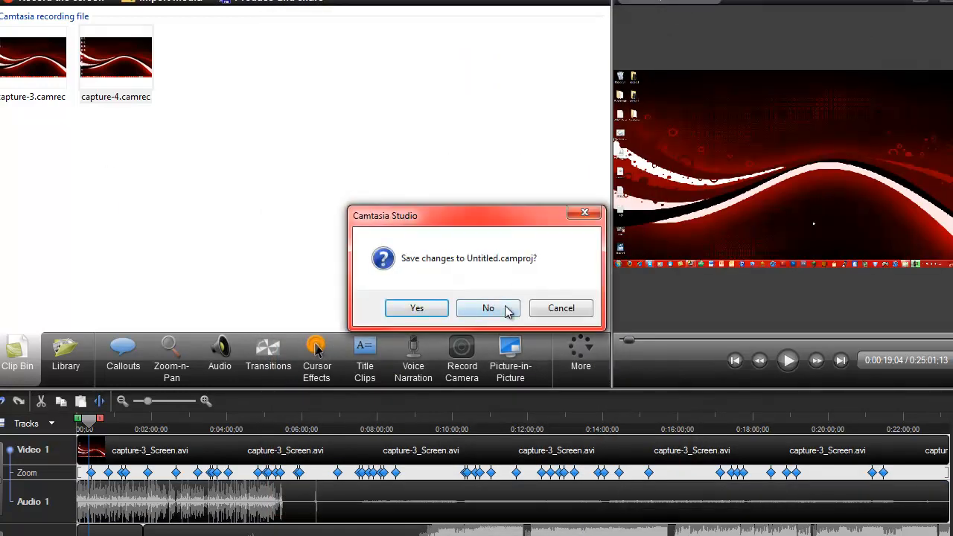
left_click(488, 308)
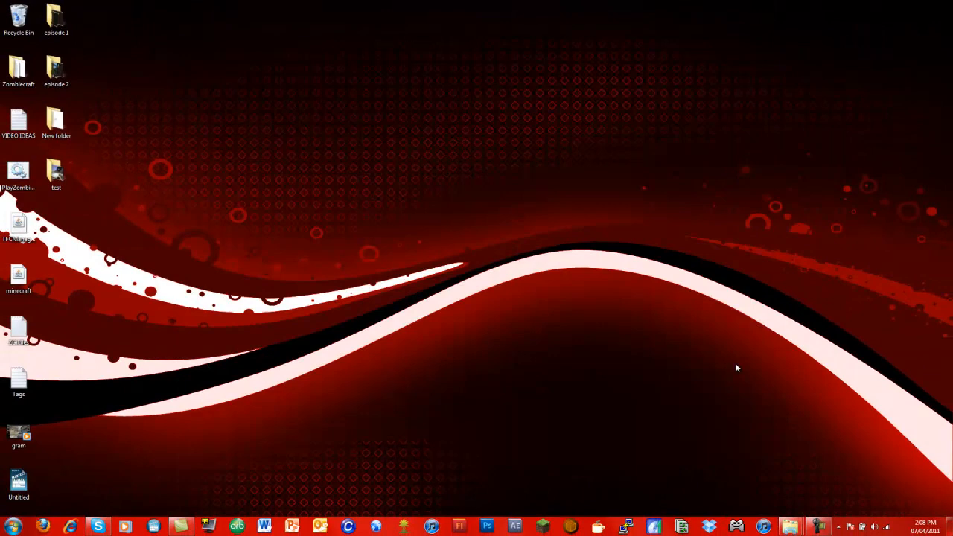
Play test.mp4 from the test folder in Windows Media Player, then close player and folder.
double_click(57, 176)
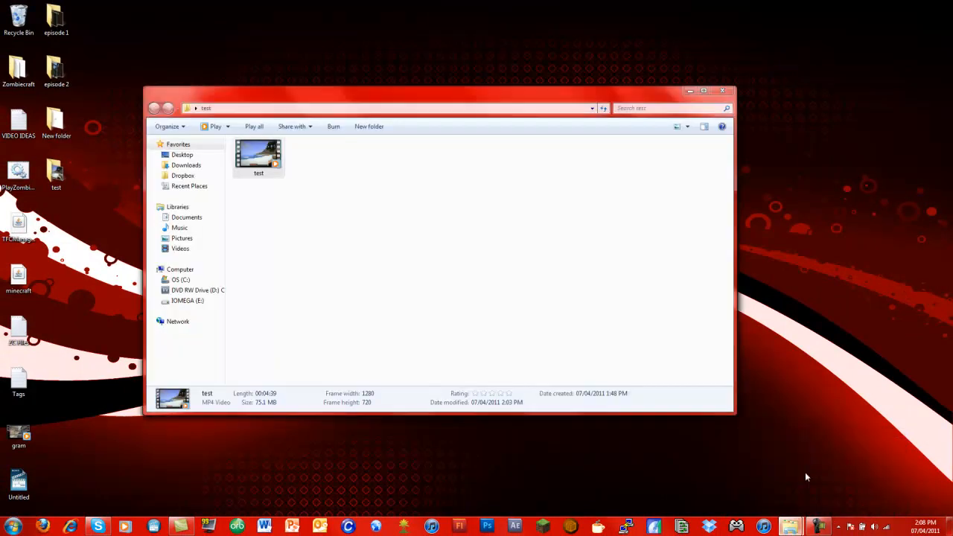
double_click(259, 156)
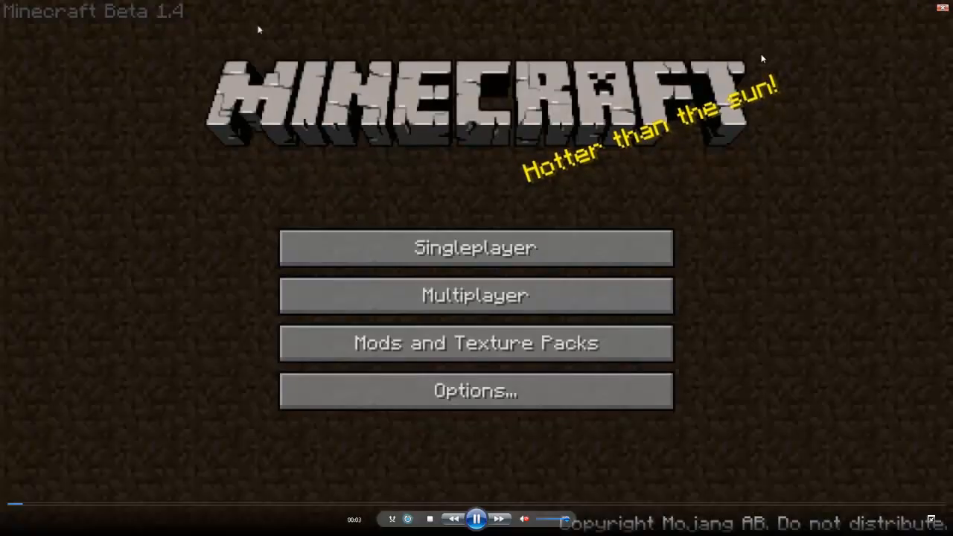
mouse_move(283, 423)
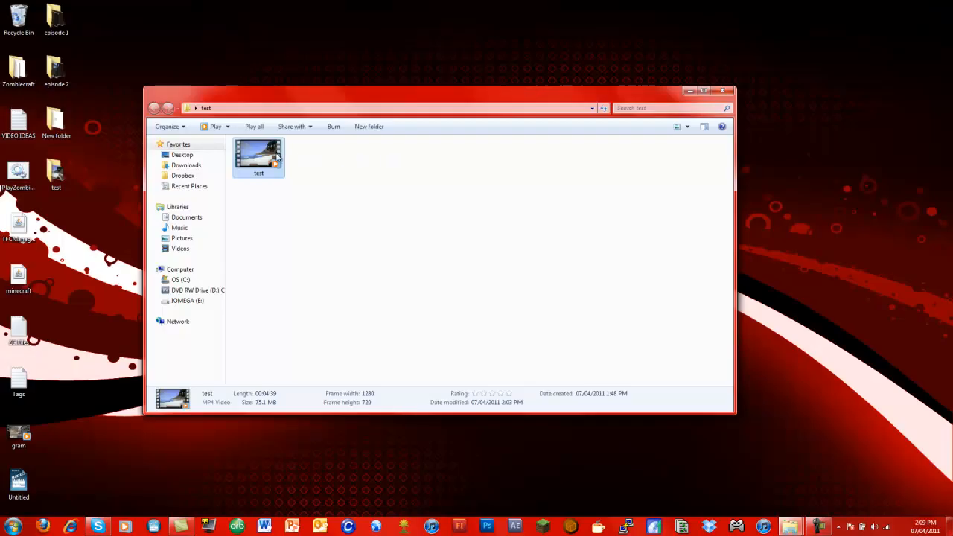
double_click(259, 153)
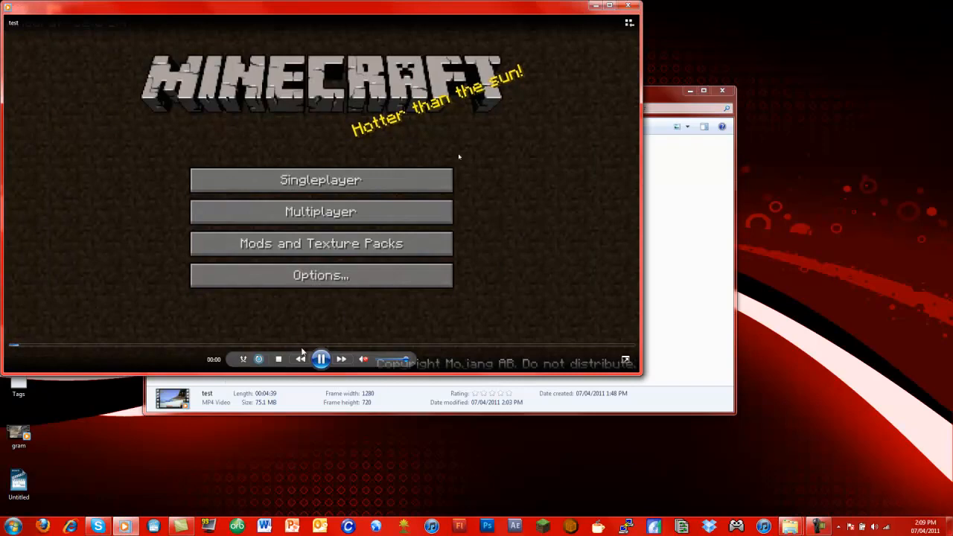
left_click(320, 358)
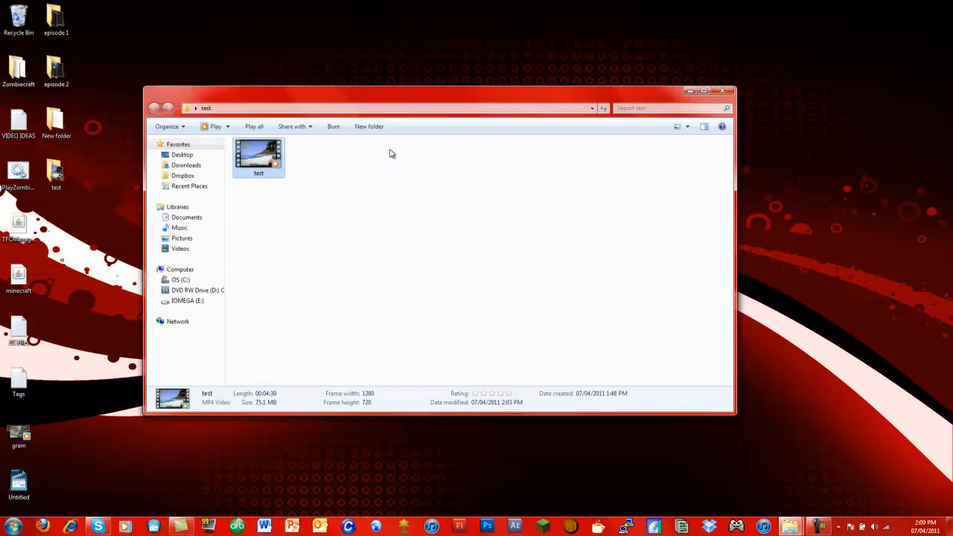
mouse_move(724, 91)
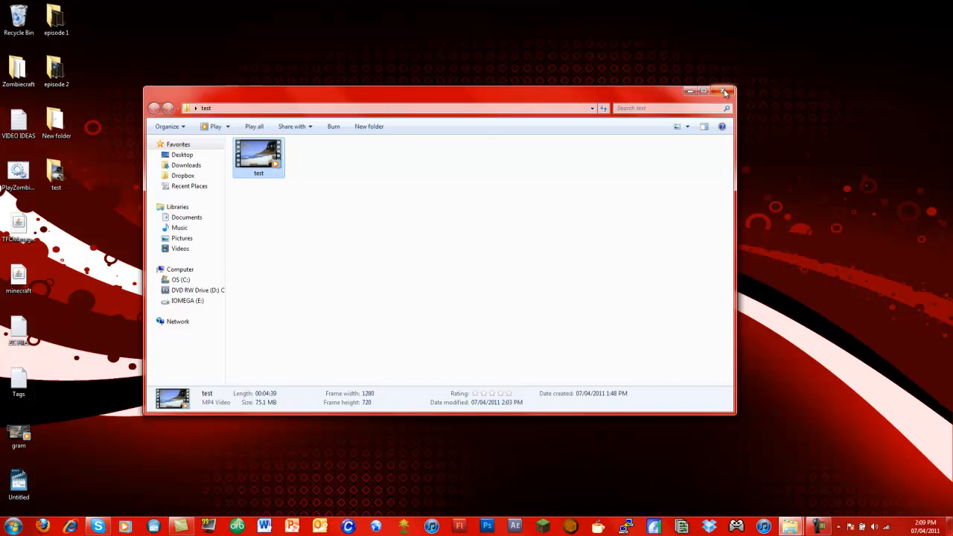
left_click(723, 93)
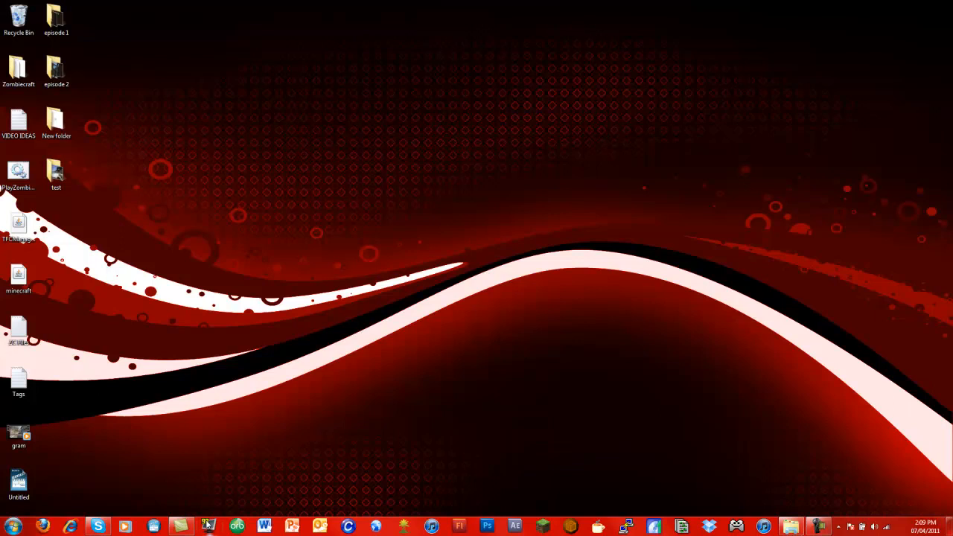
mouse_move(210, 441)
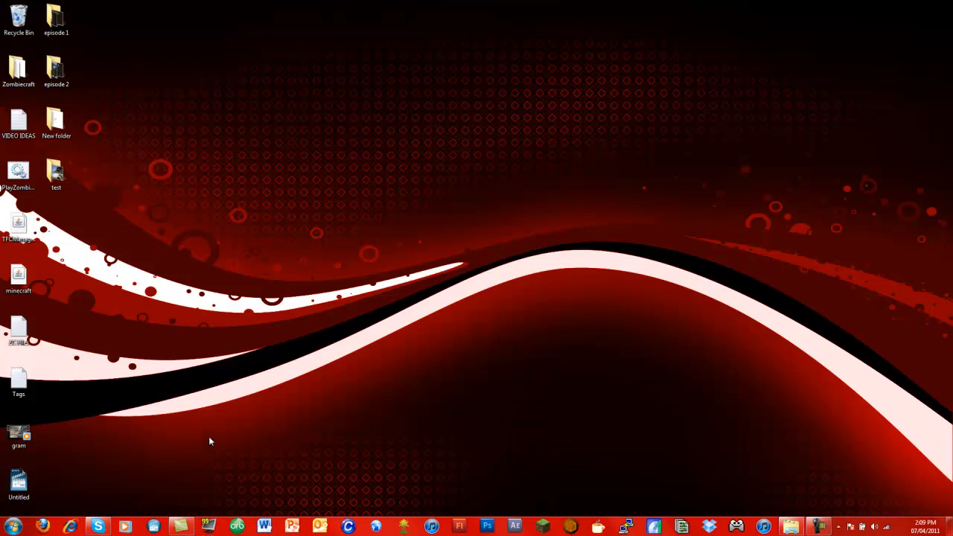
mouse_move(226, 349)
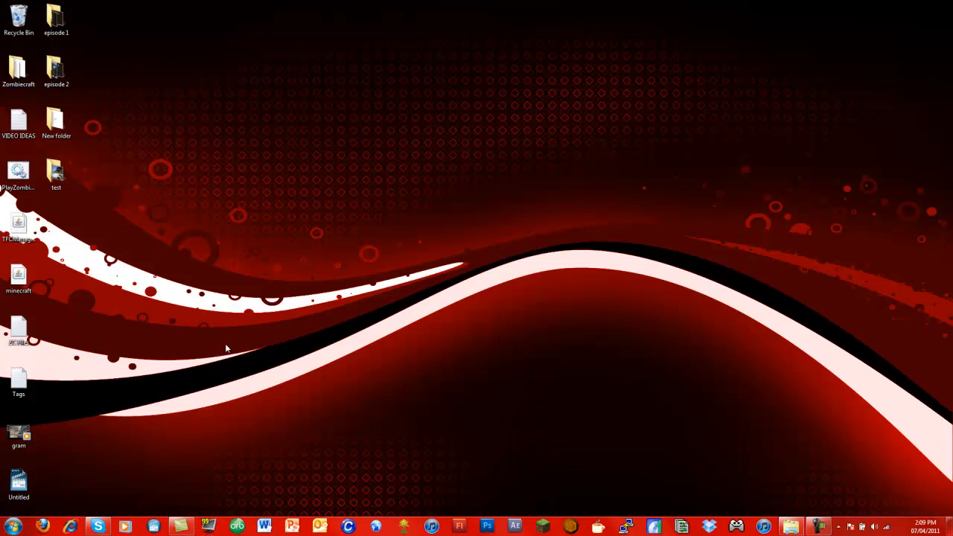